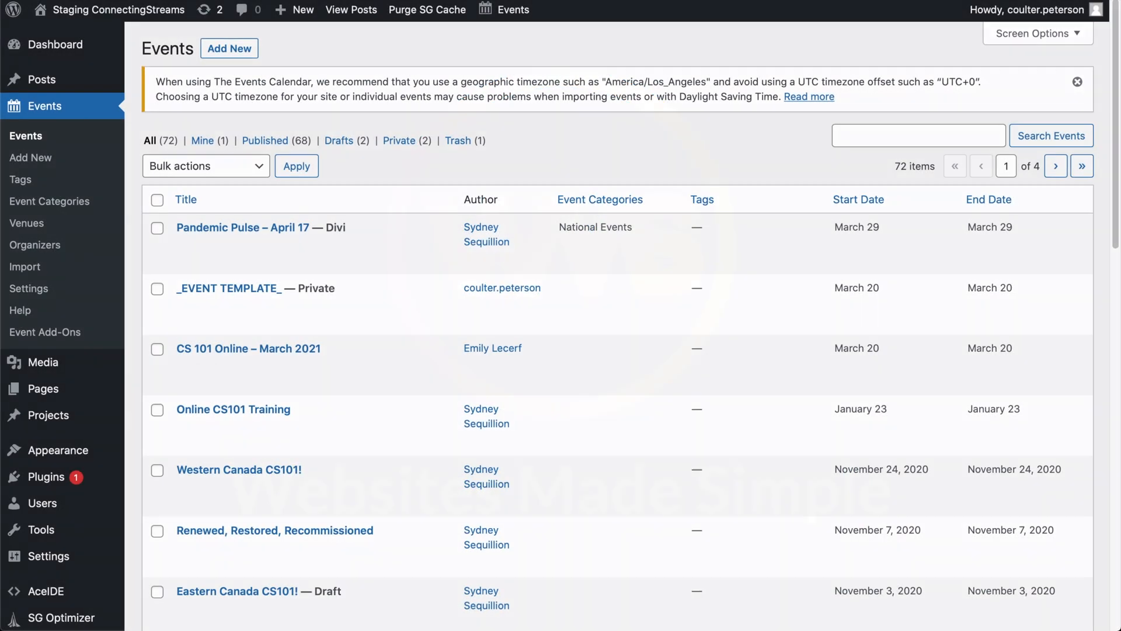
{"action": "mouse_move", "coordinate": [821, 6]}
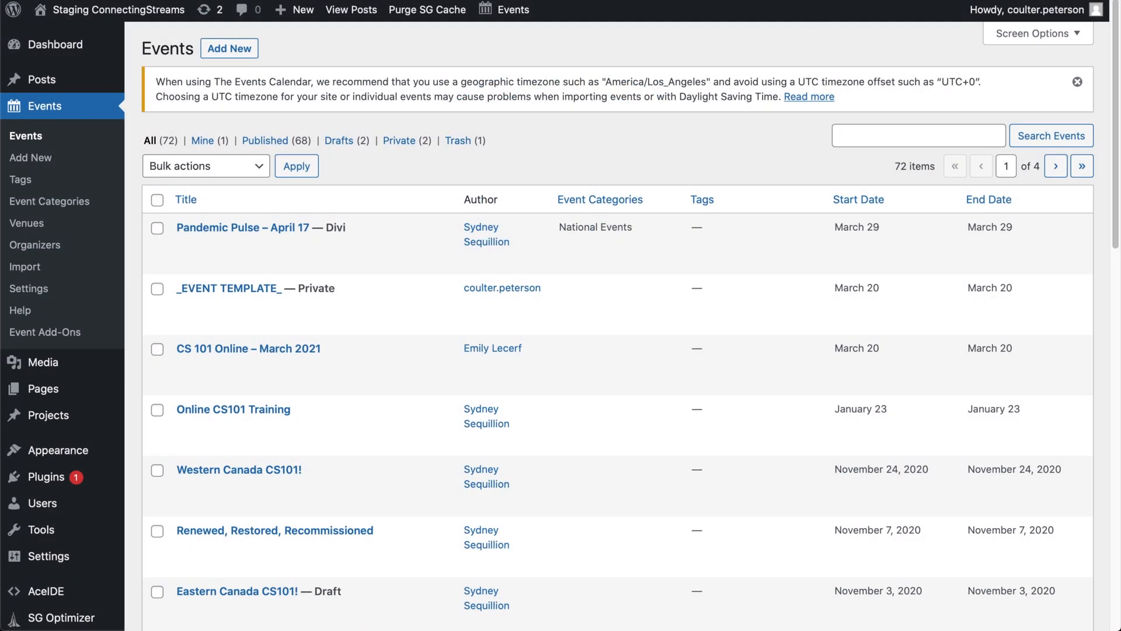
{"action": "mouse_move", "coordinate": [504, 9]}
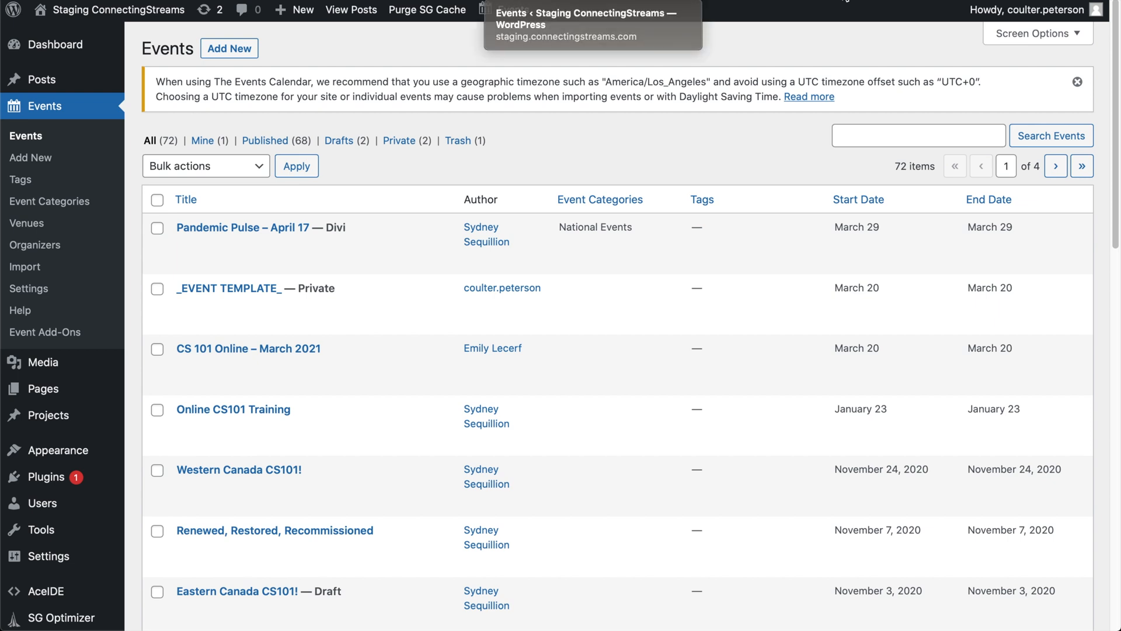
{"action": "mouse_move", "coordinate": [865, 76]}
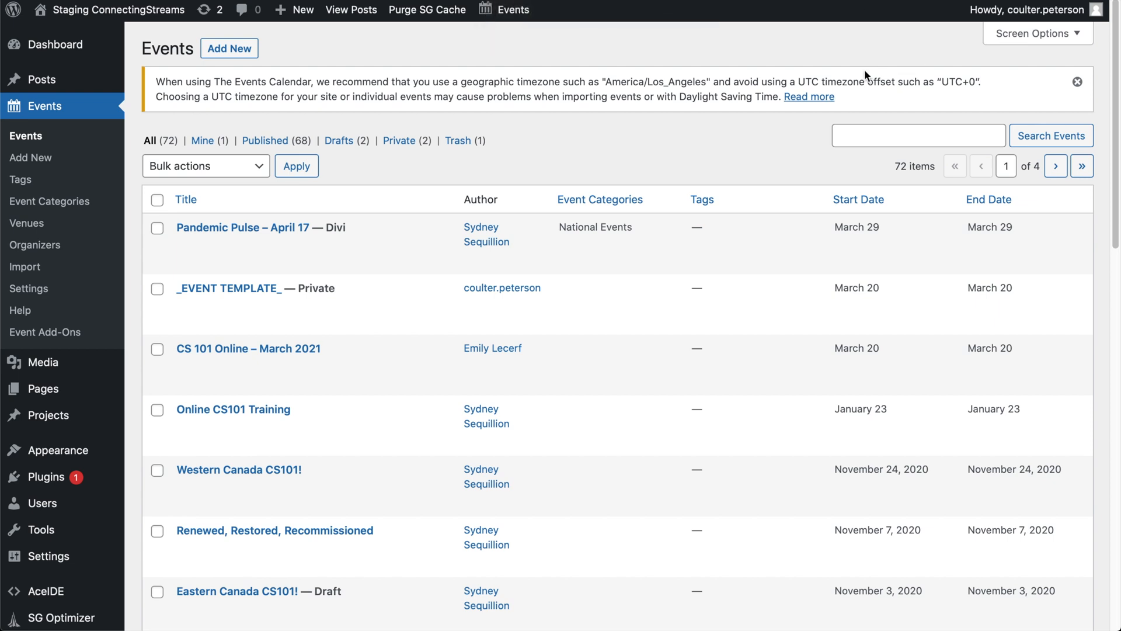
{"action": "mouse_move", "coordinate": [855, 69]}
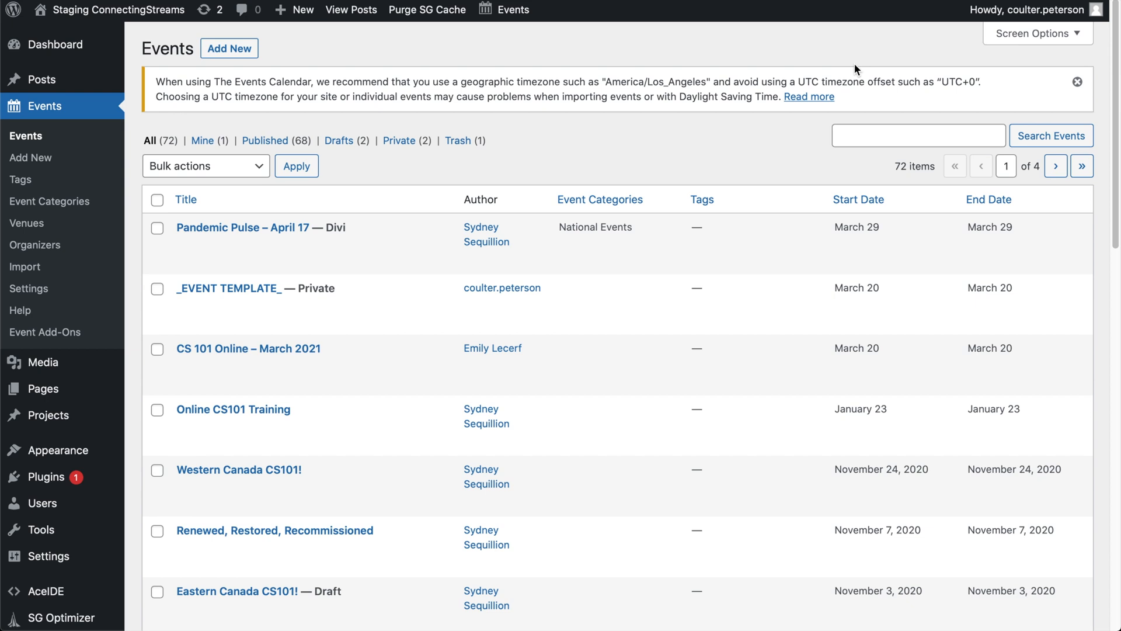
{"action": "mouse_move", "coordinate": [834, 43]}
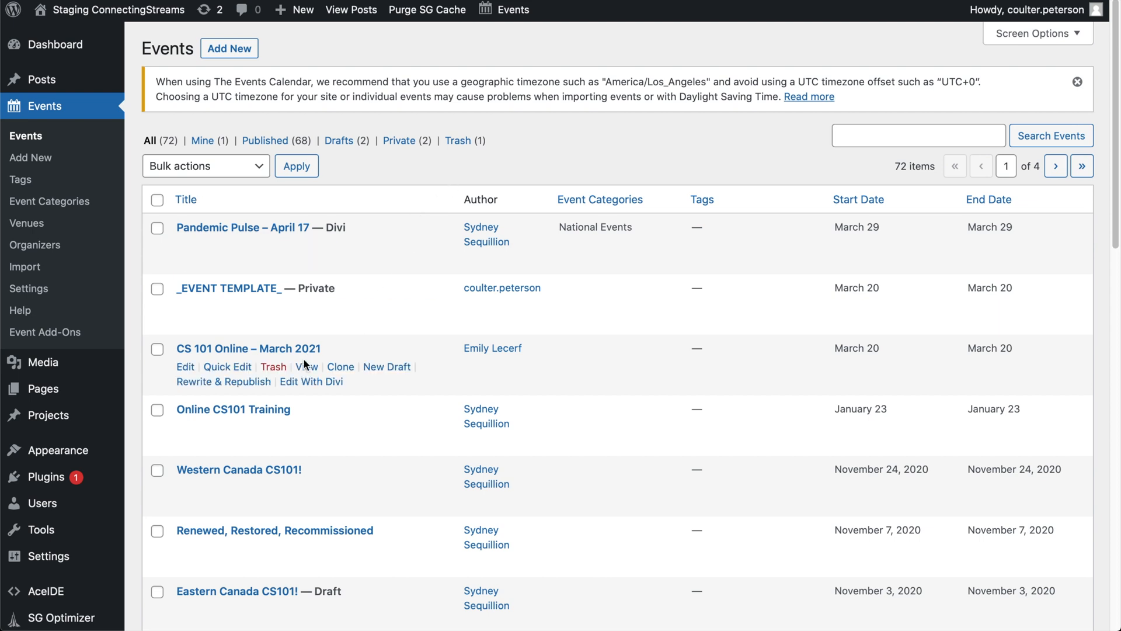
{"action": "mouse_move", "coordinate": [306, 367]}
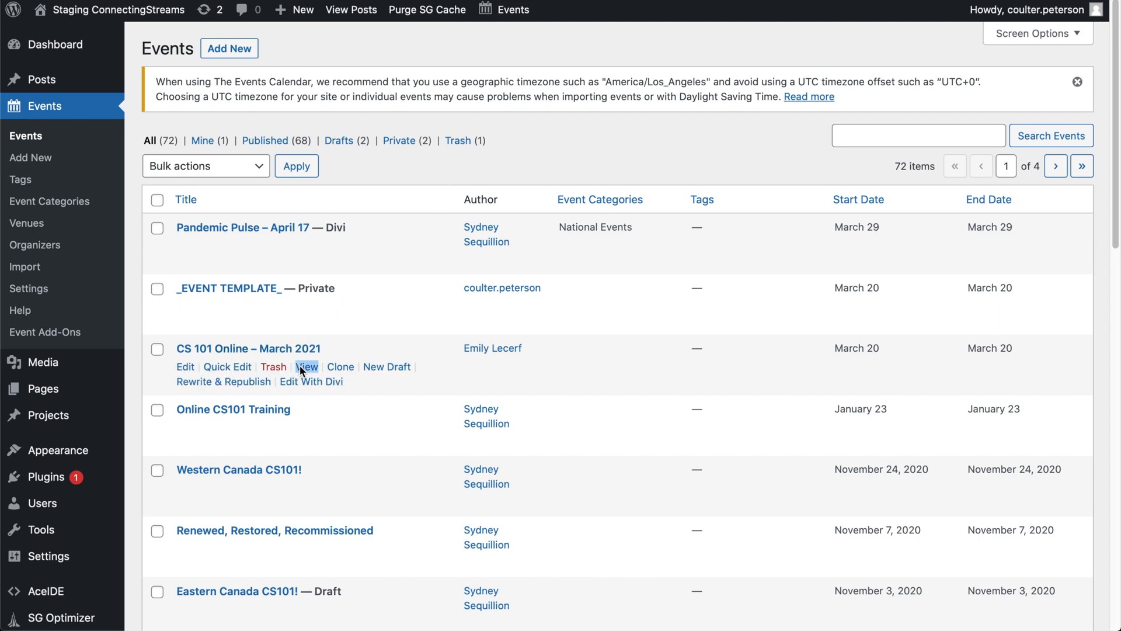
View the CS 101 Online – March 2021 event on the live site and review its details block.
{"action": "left_click", "coordinate": [306, 366]}
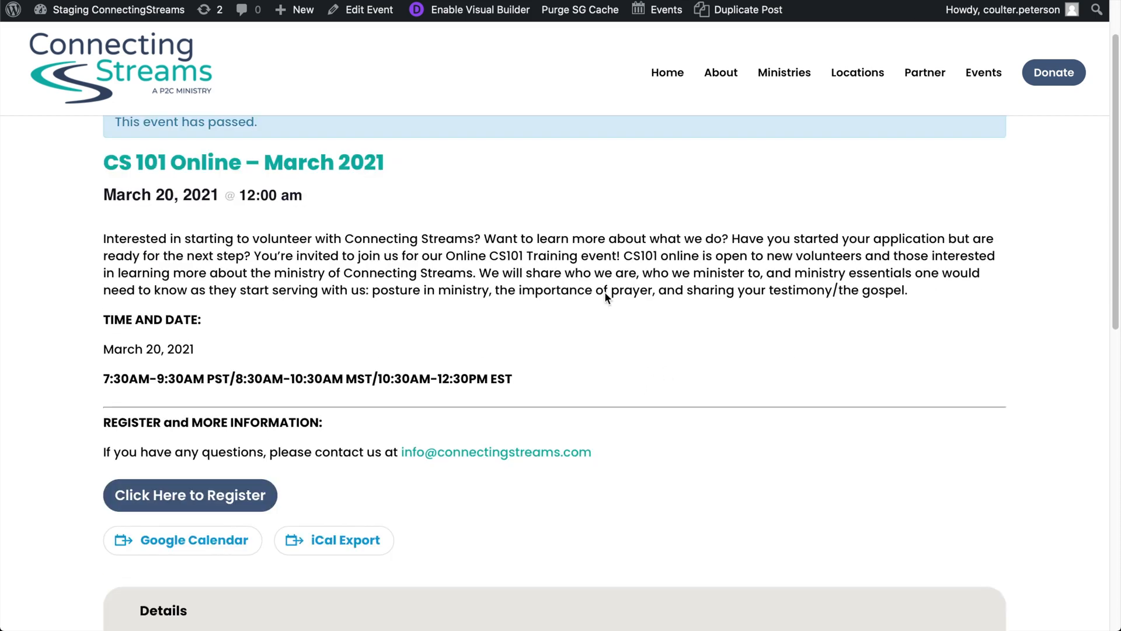
{"action": "scroll", "scroll_direction": "up", "scroll_amount": 3}
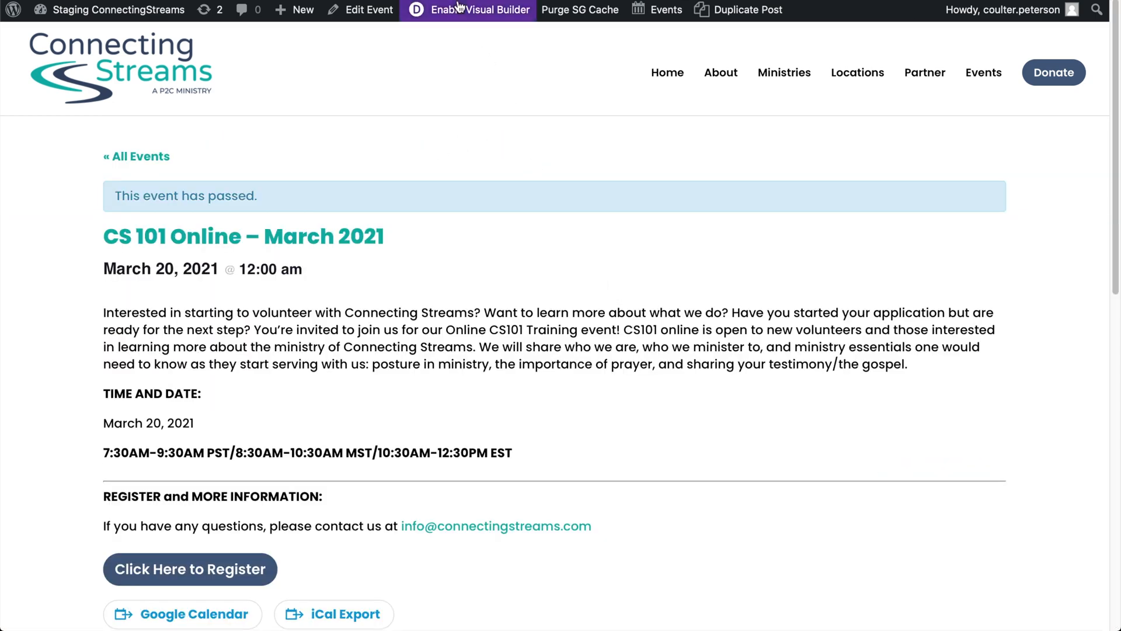
{"action": "mouse_move", "coordinate": [687, 246]}
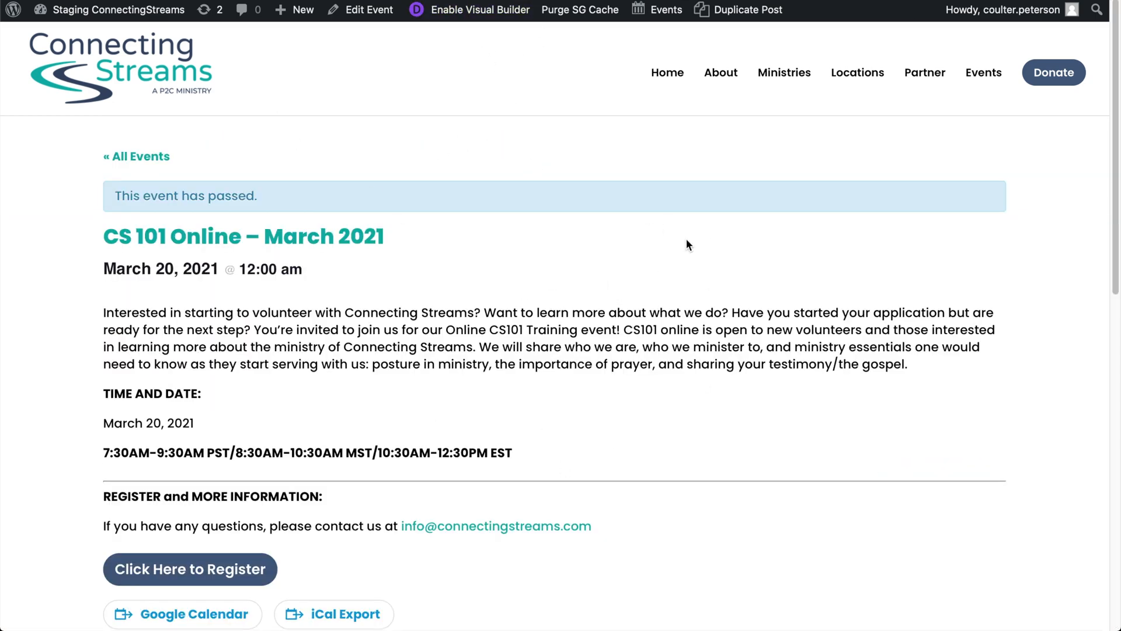
{"action": "mouse_move", "coordinate": [711, 248]}
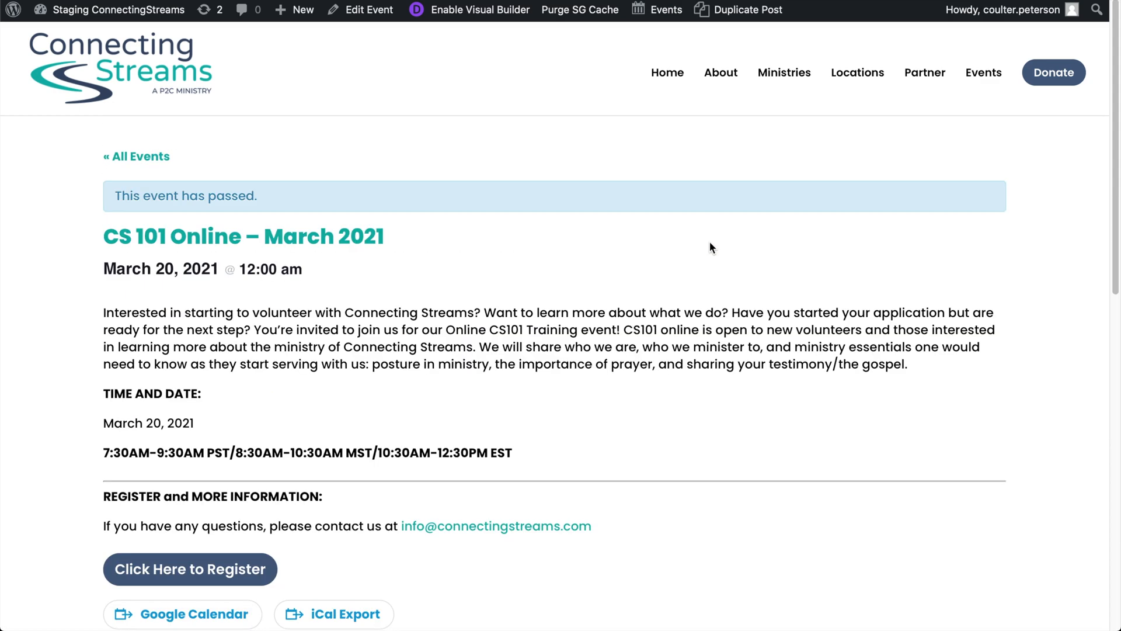
{"action": "mouse_move", "coordinate": [737, 277]}
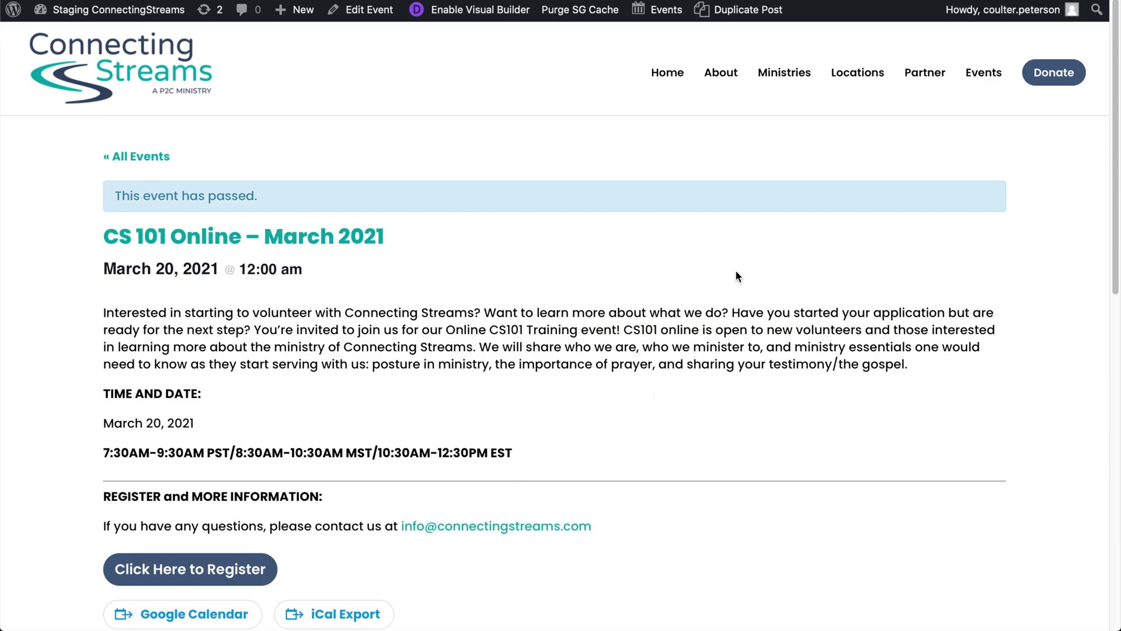
{"action": "mouse_move", "coordinate": [466, 133]}
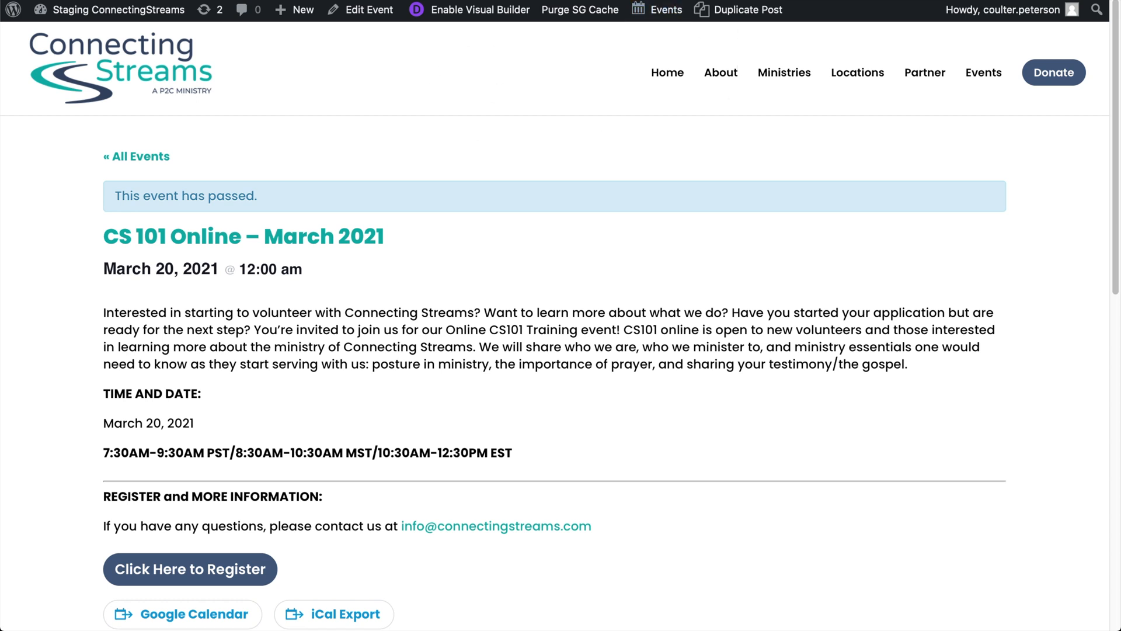
{"action": "mouse_move", "coordinate": [514, 98]}
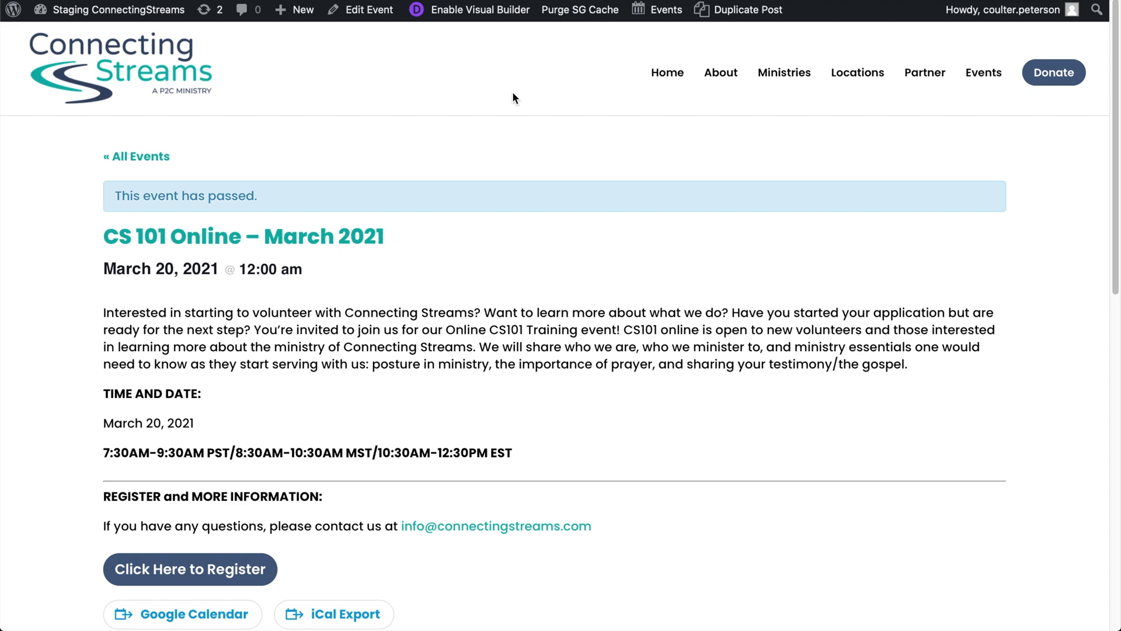
{"action": "scroll", "scroll_direction": "down", "scroll_amount": 3}
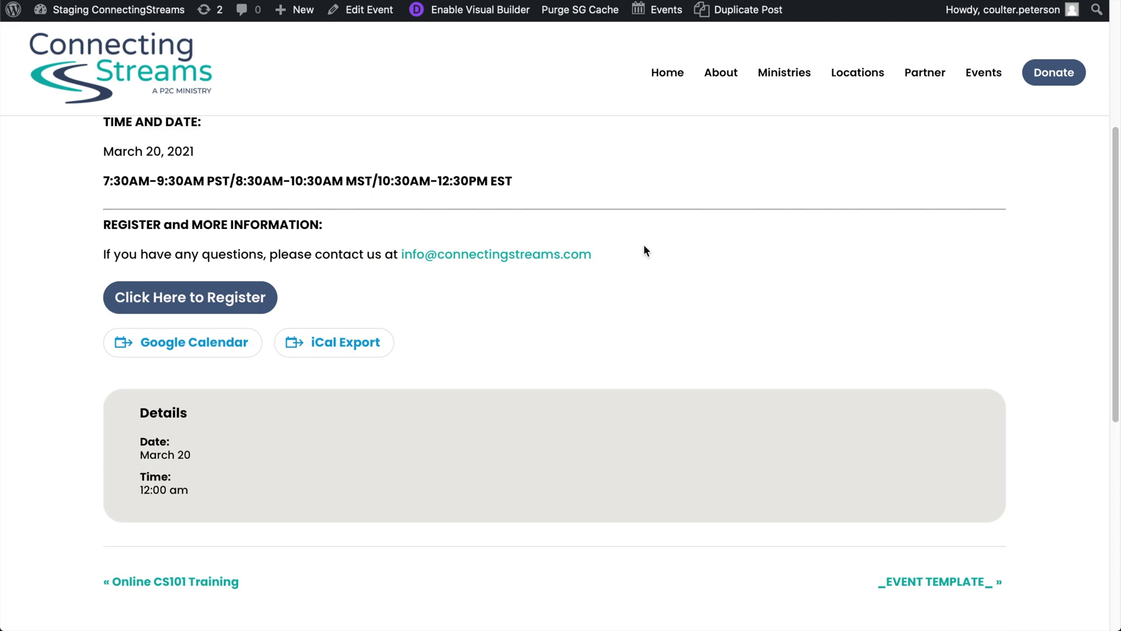
{"action": "scroll", "scroll_direction": "up", "scroll_amount": 3}
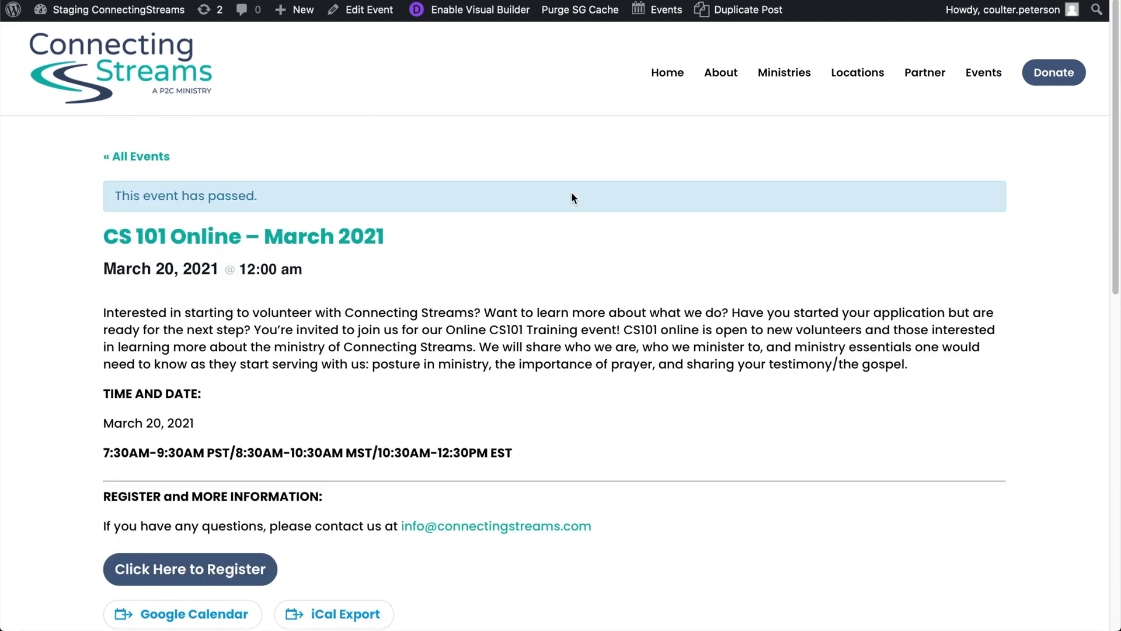
{"action": "mouse_move", "coordinate": [679, 222]}
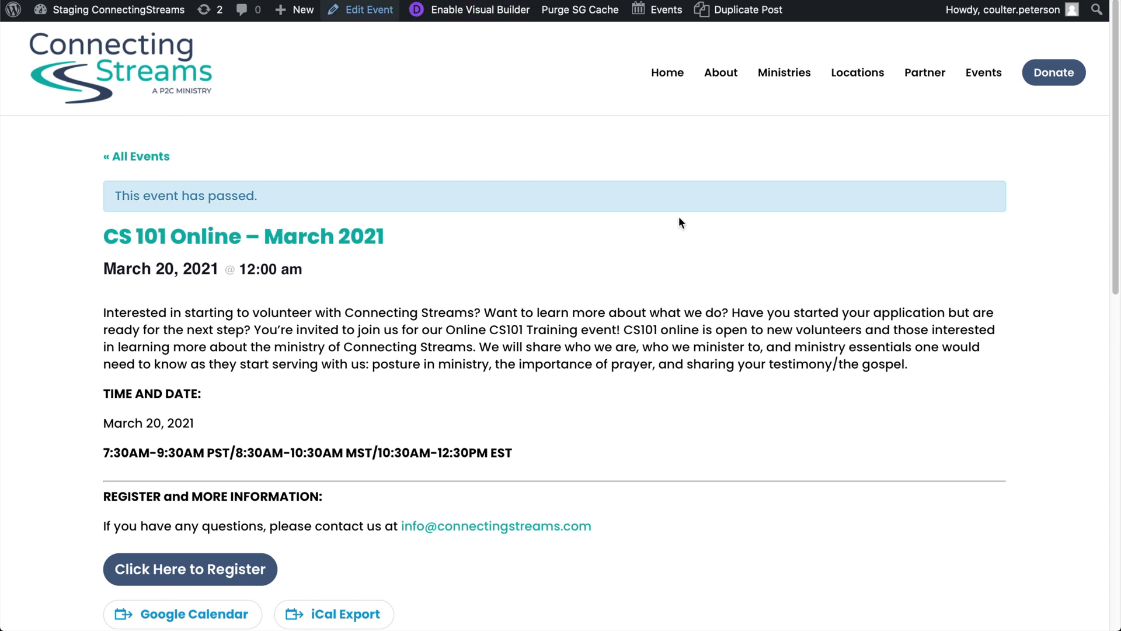
{"action": "left_click", "coordinate": [368, 9]}
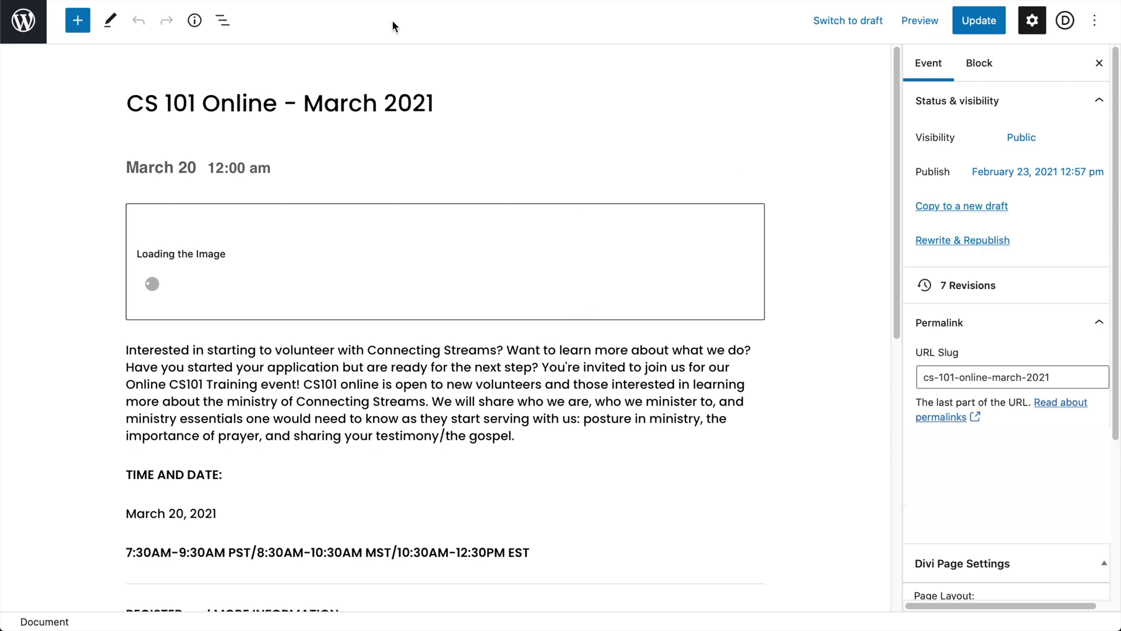
{"action": "scroll", "scroll_direction": "down", "scroll_amount": 3}
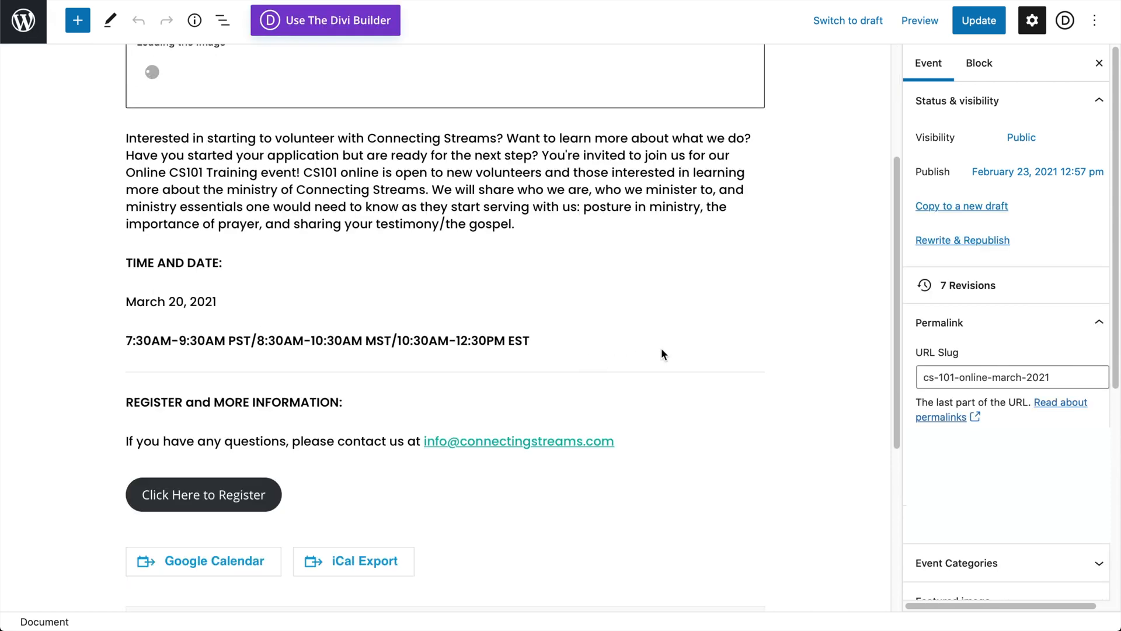
{"action": "scroll", "scroll_direction": "up", "scroll_amount": 3}
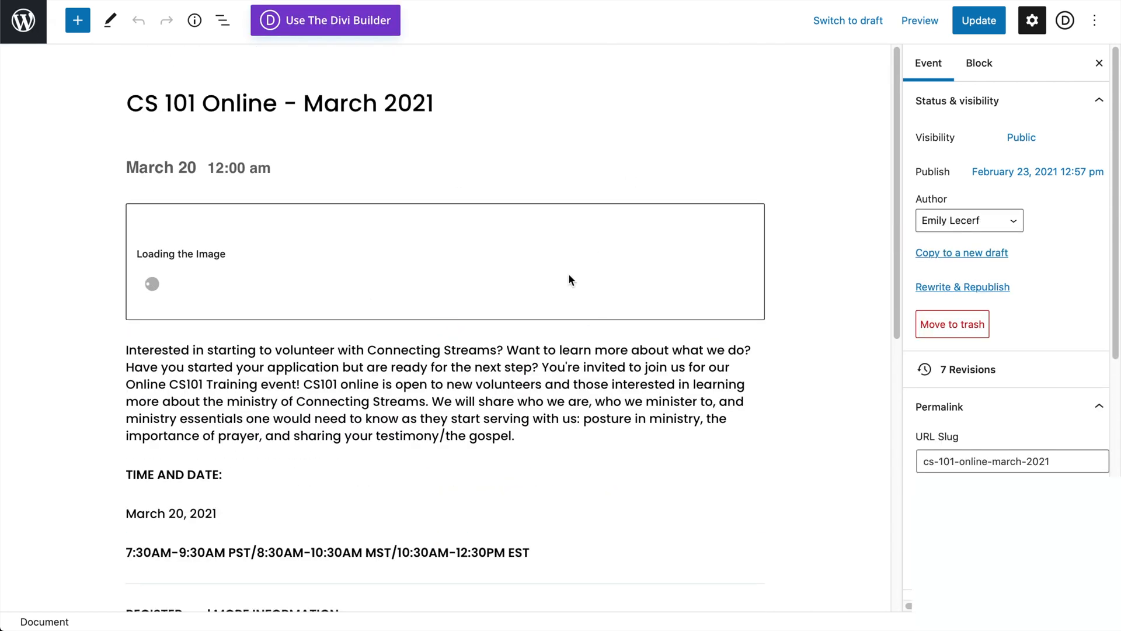
{"action": "scroll", "scroll_direction": "down", "scroll_amount": 3}
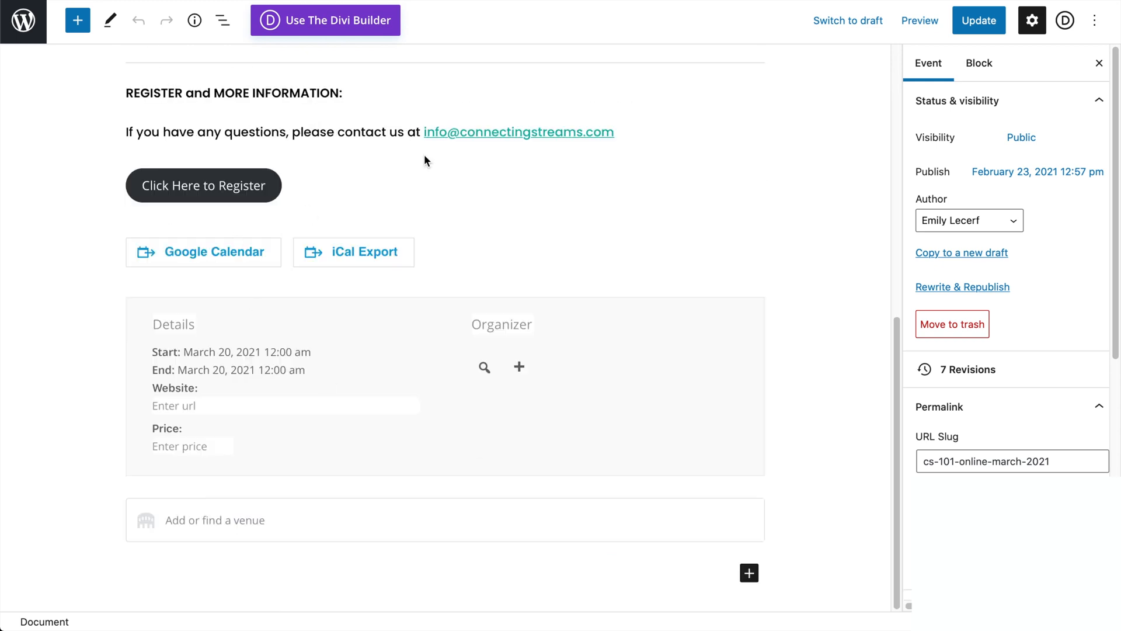
{"action": "scroll", "scroll_direction": "up", "scroll_amount": 3}
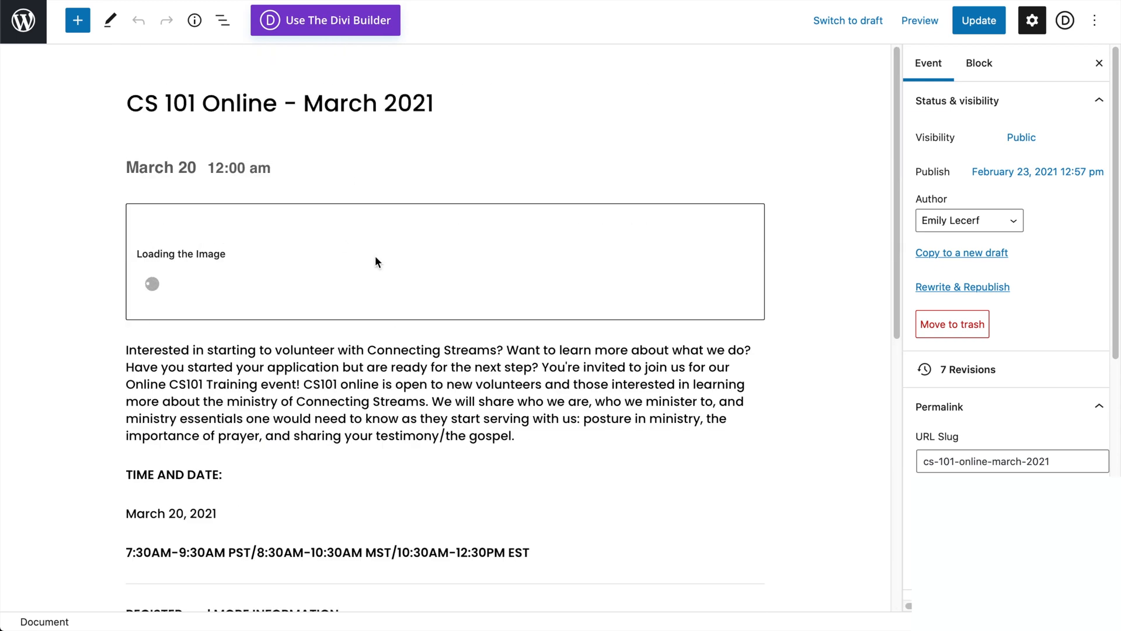
{"action": "scroll", "scroll_direction": "down", "scroll_amount": 3}
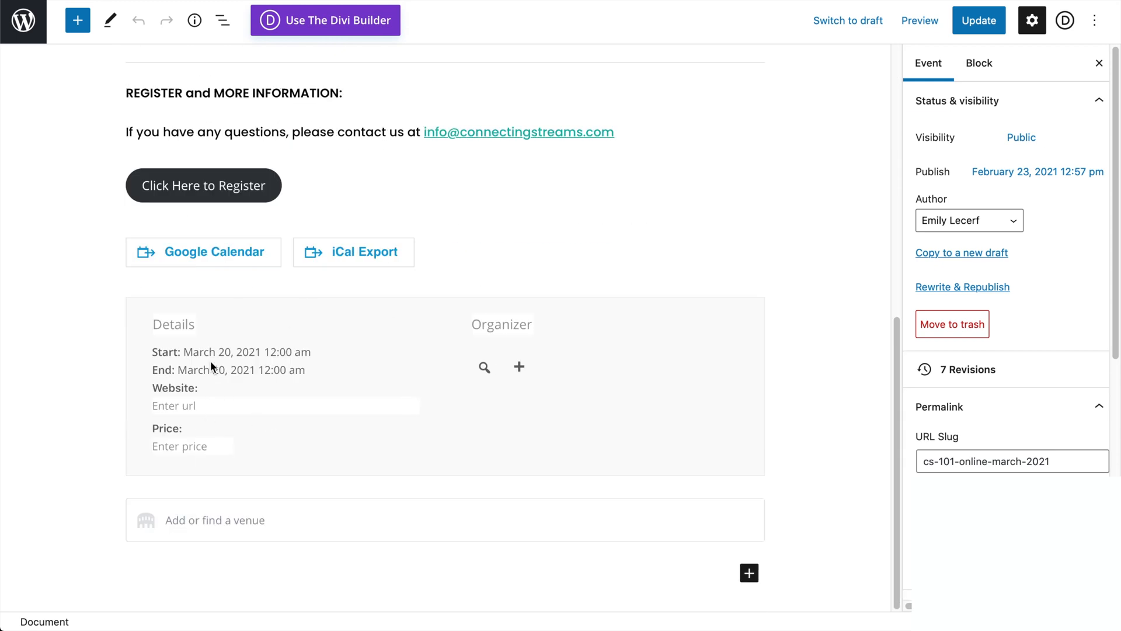
{"action": "scroll", "scroll_direction": "up", "scroll_amount": 3}
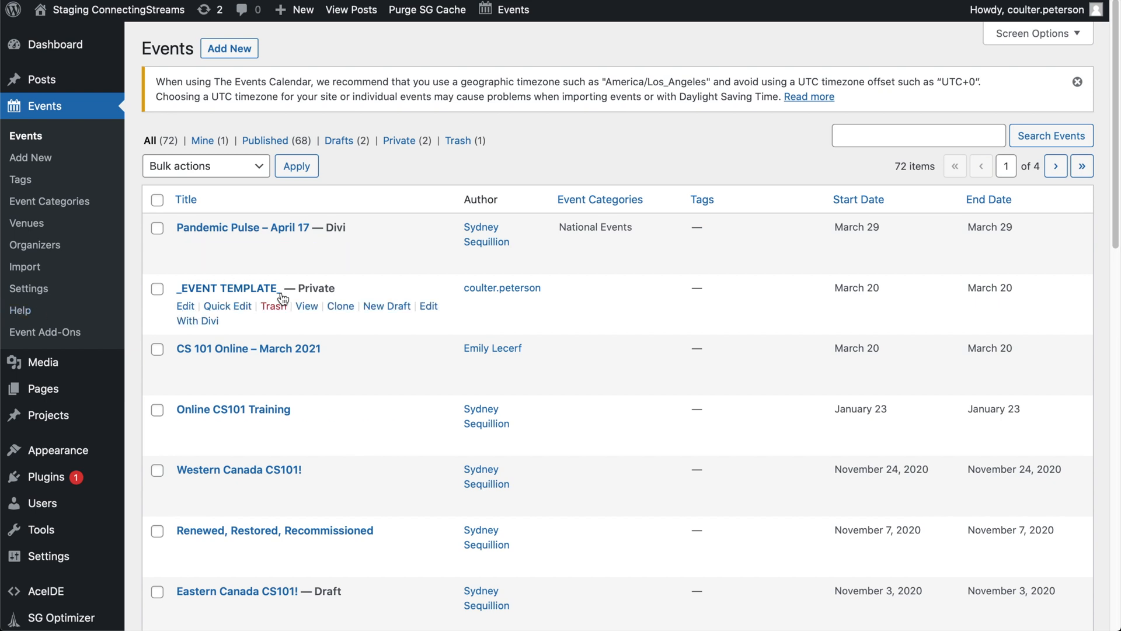
{"action": "mouse_move", "coordinate": [313, 299]}
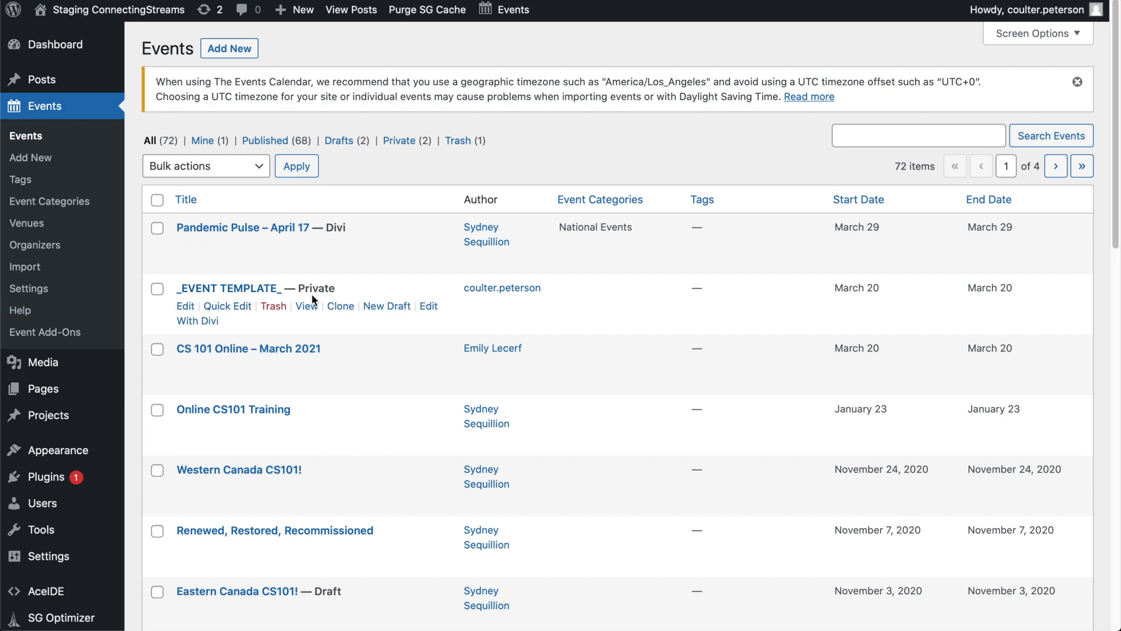
{"action": "mouse_move", "coordinate": [430, 320]}
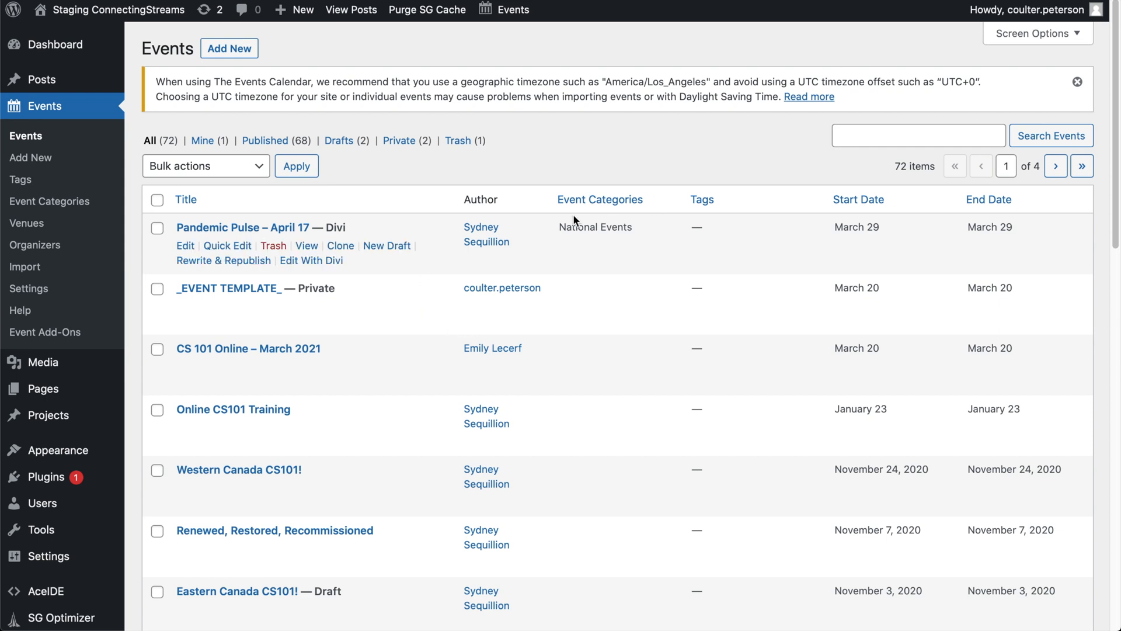
{"action": "mouse_move", "coordinate": [229, 289]}
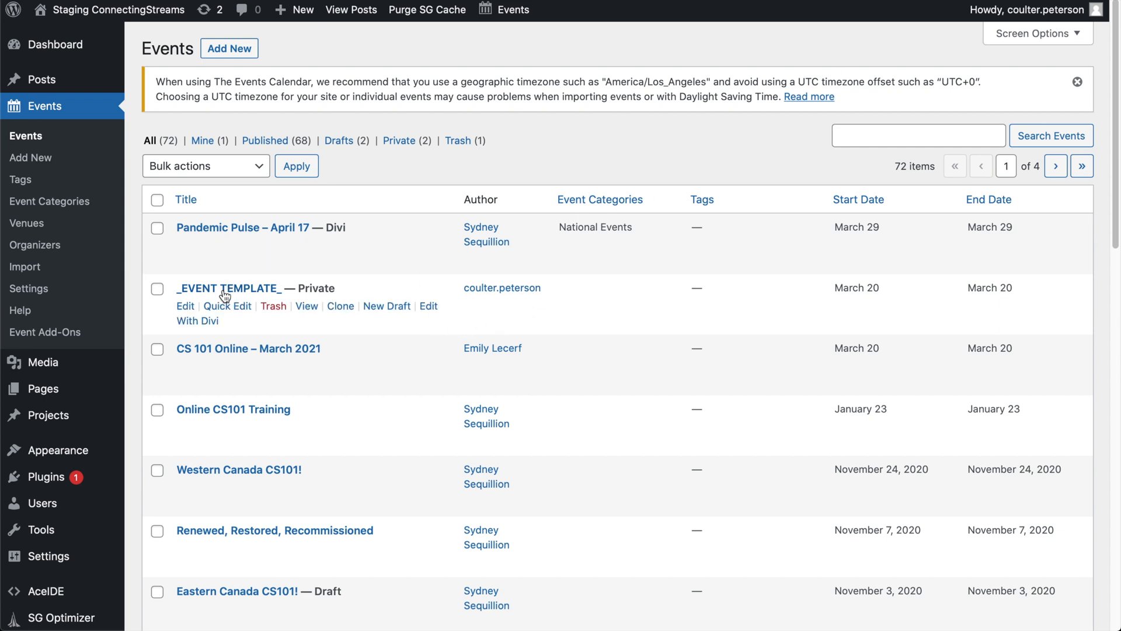
{"action": "mouse_move", "coordinate": [349, 327]}
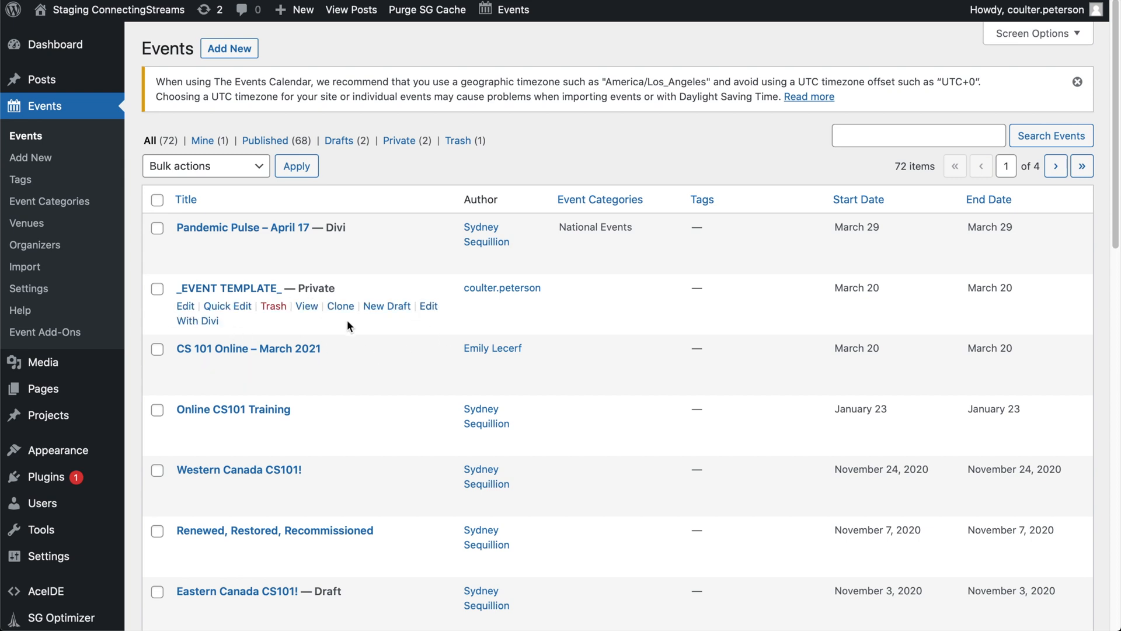
{"action": "mouse_move", "coordinate": [341, 306]}
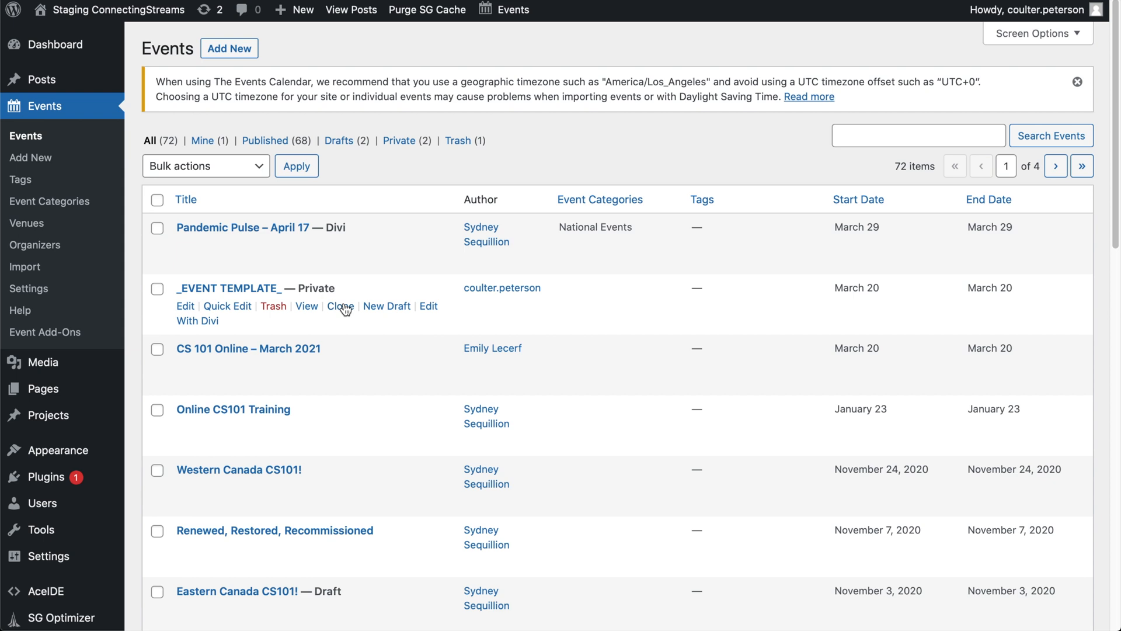
{"action": "mouse_move", "coordinate": [343, 309]}
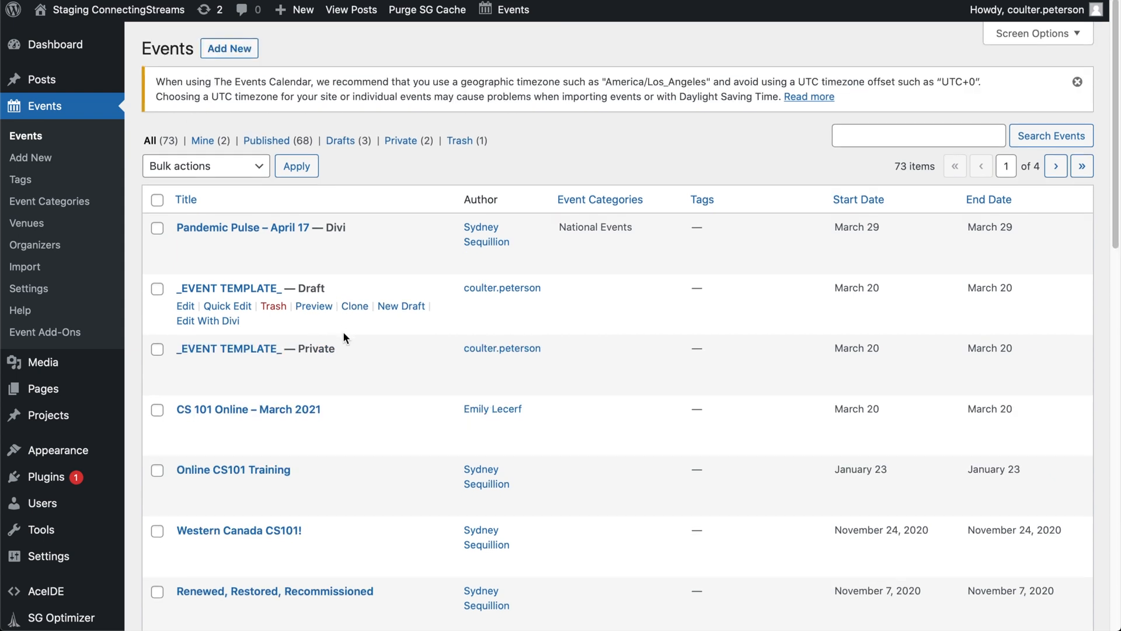
{"action": "mouse_move", "coordinate": [313, 306]}
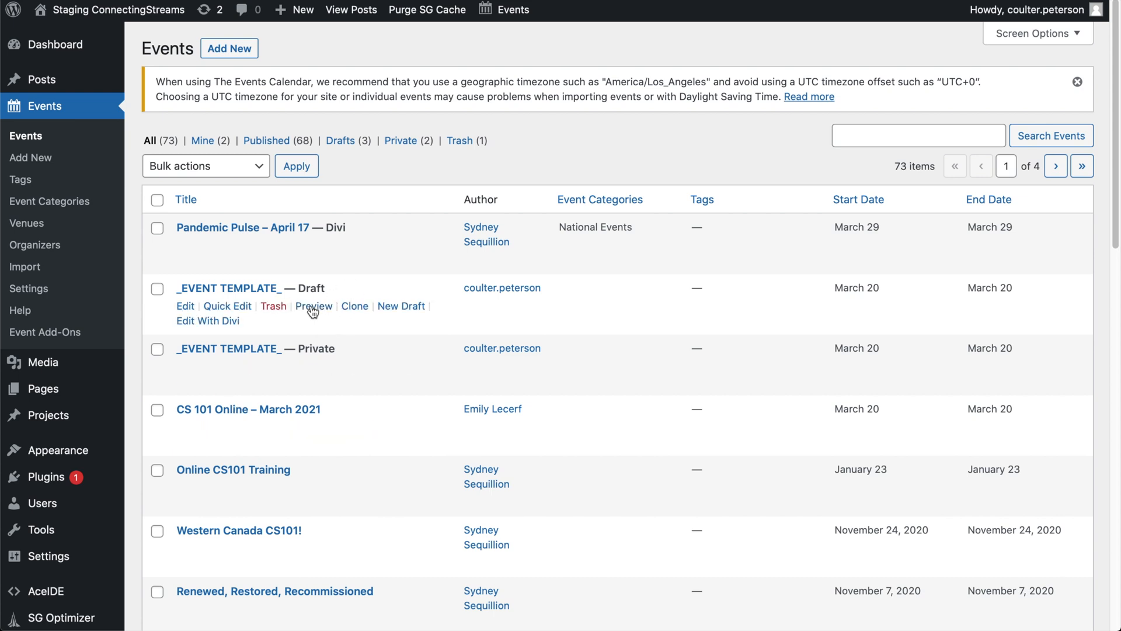
{"action": "mouse_move", "coordinate": [196, 312]}
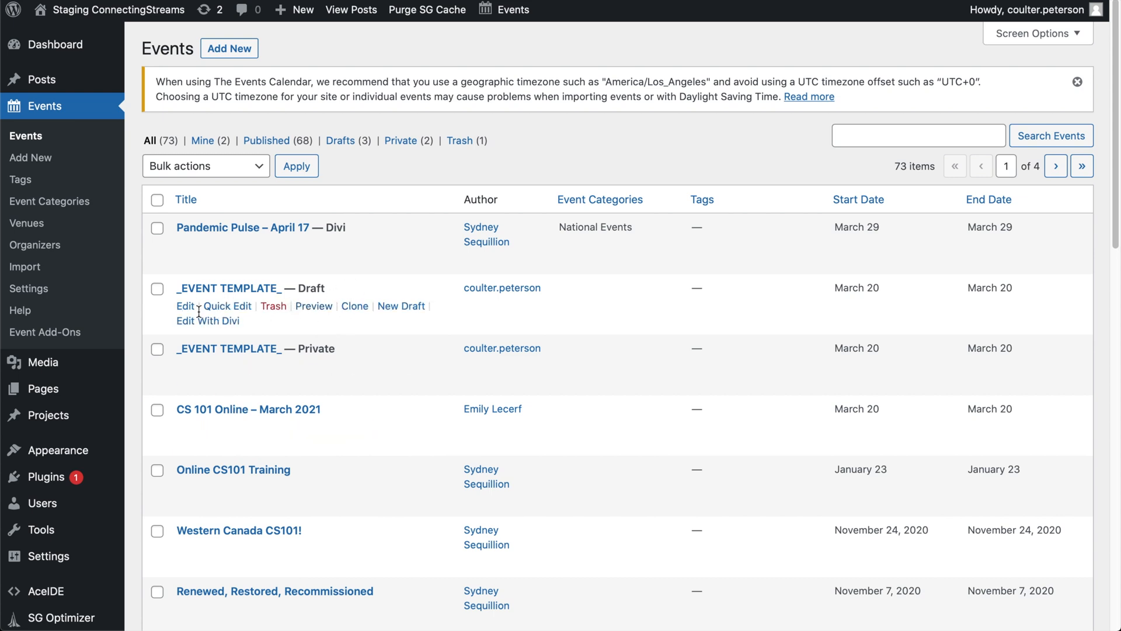
{"action": "mouse_move", "coordinate": [205, 283]}
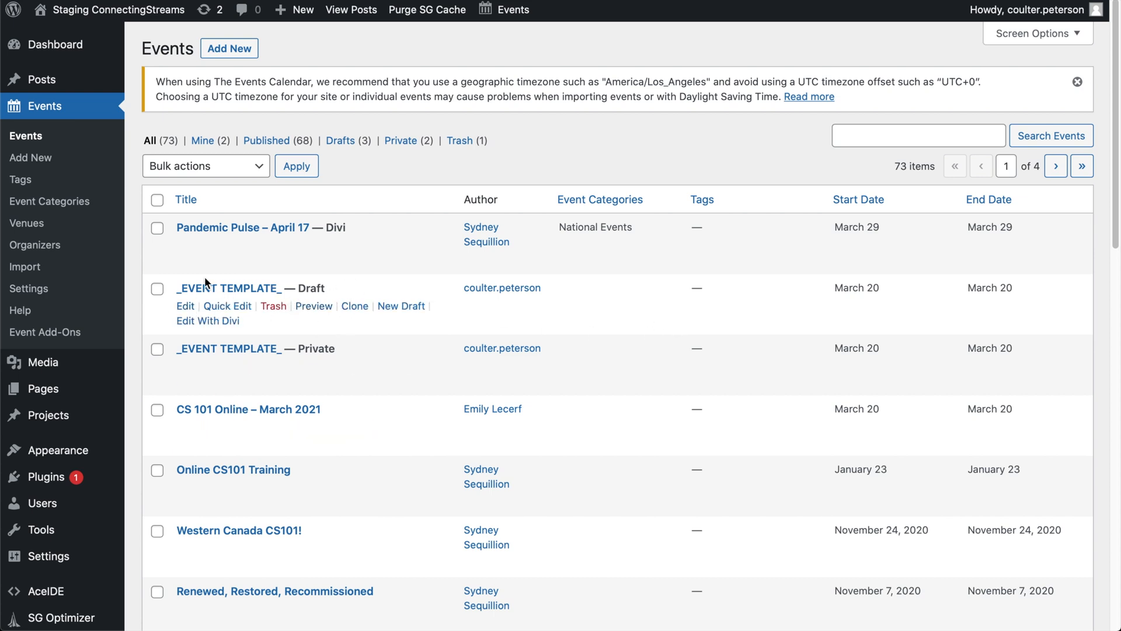
{"action": "mouse_move", "coordinate": [177, 335]}
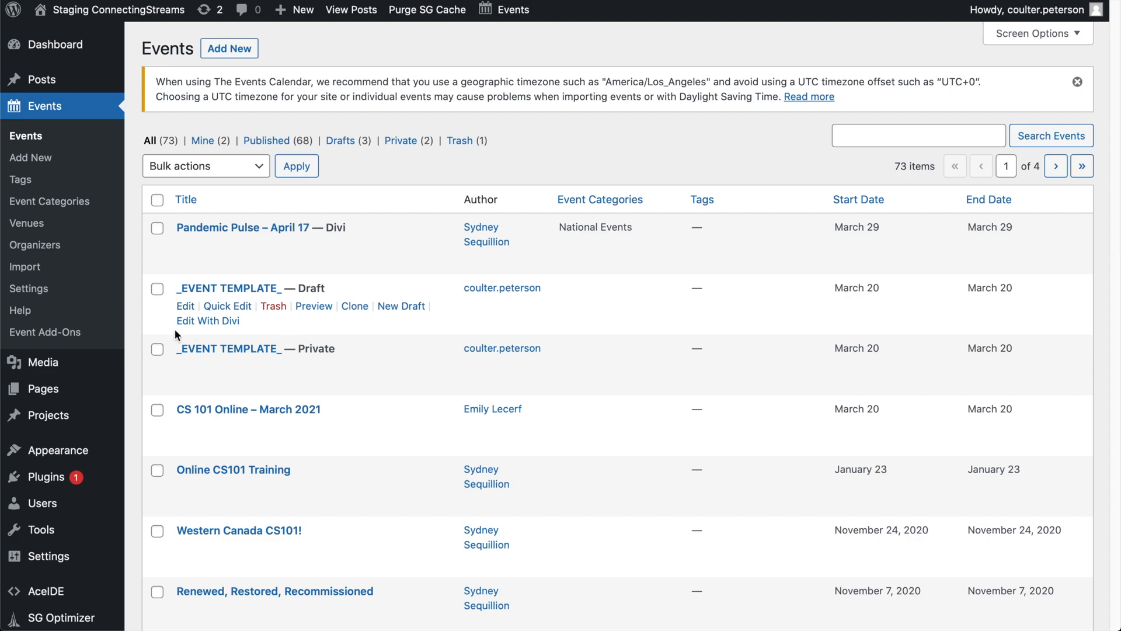
Edit the draft _EVENT TEMPLATE_ copy from the Events list.
{"action": "left_click", "coordinate": [186, 306]}
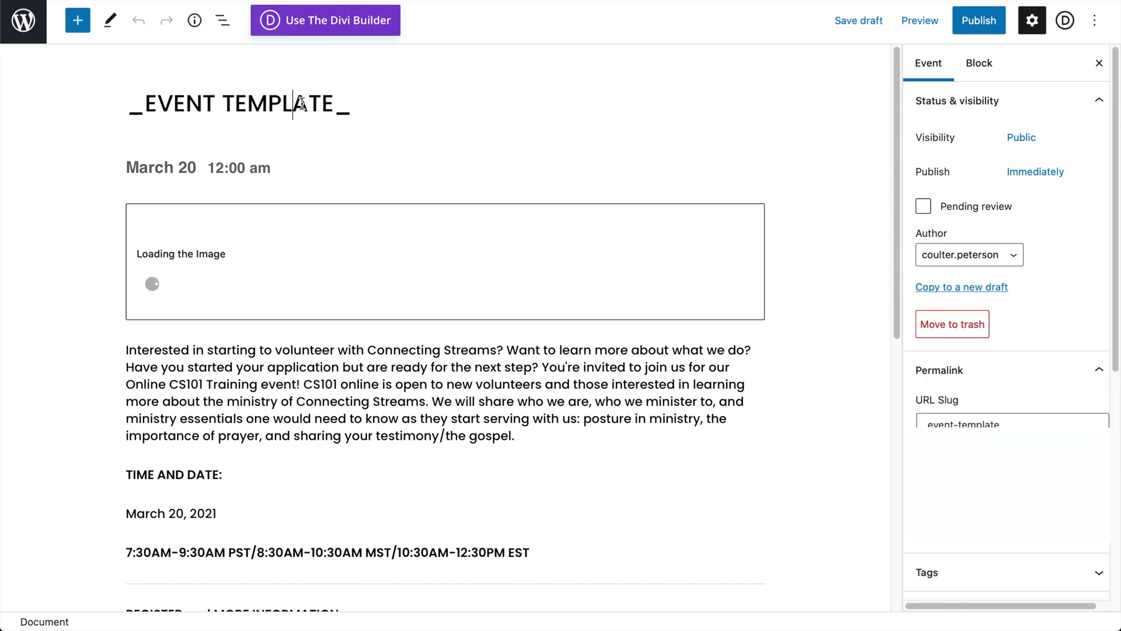
Replace the title _EVENT TEMPLATE_ with 'My New Event', updating the slug to my-new-event.
{"action": "type", "text": "My"}
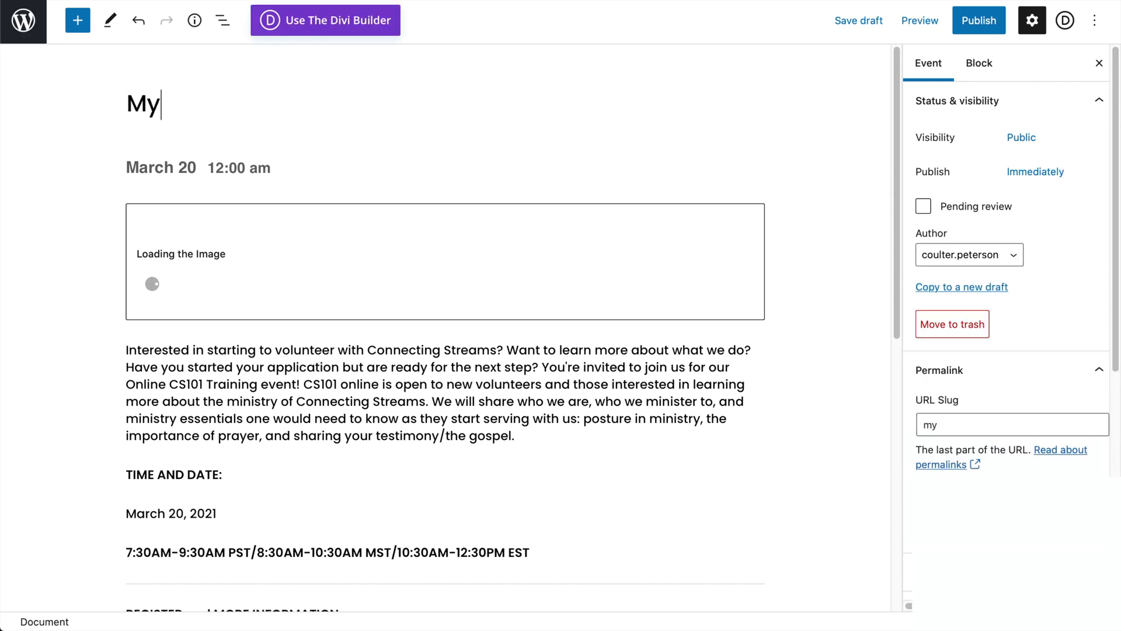
{"action": "type", "text": "New Event"}
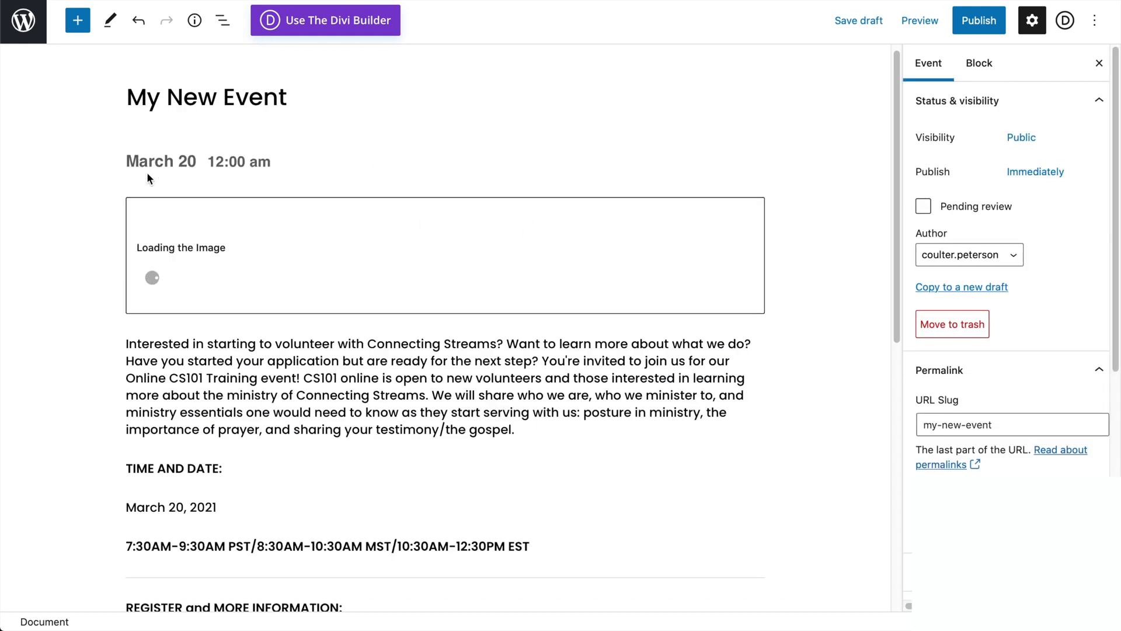
{"action": "scroll", "scroll_direction": "down", "scroll_amount": 3}
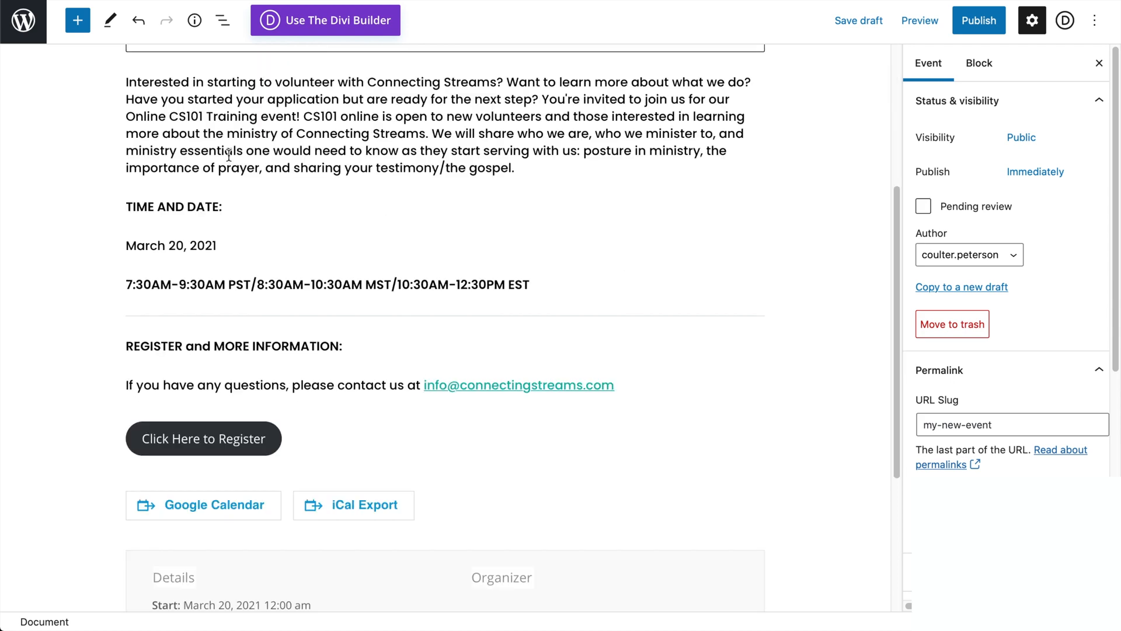
{"action": "scroll", "scroll_direction": "up", "scroll_amount": 3}
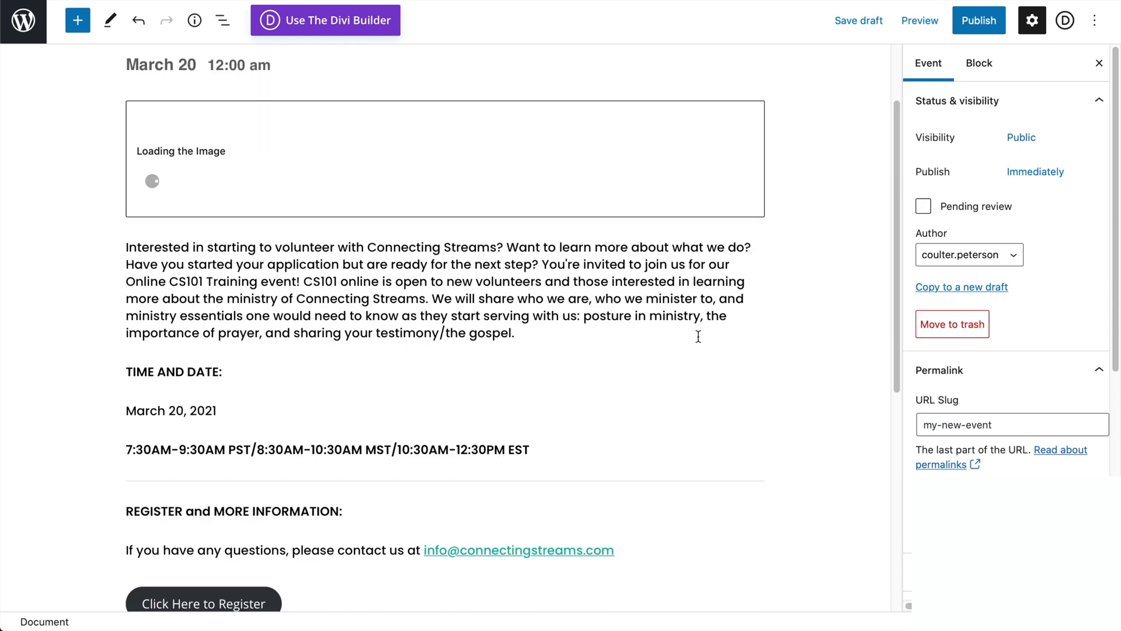
{"action": "scroll", "scroll_direction": "down", "scroll_amount": 3}
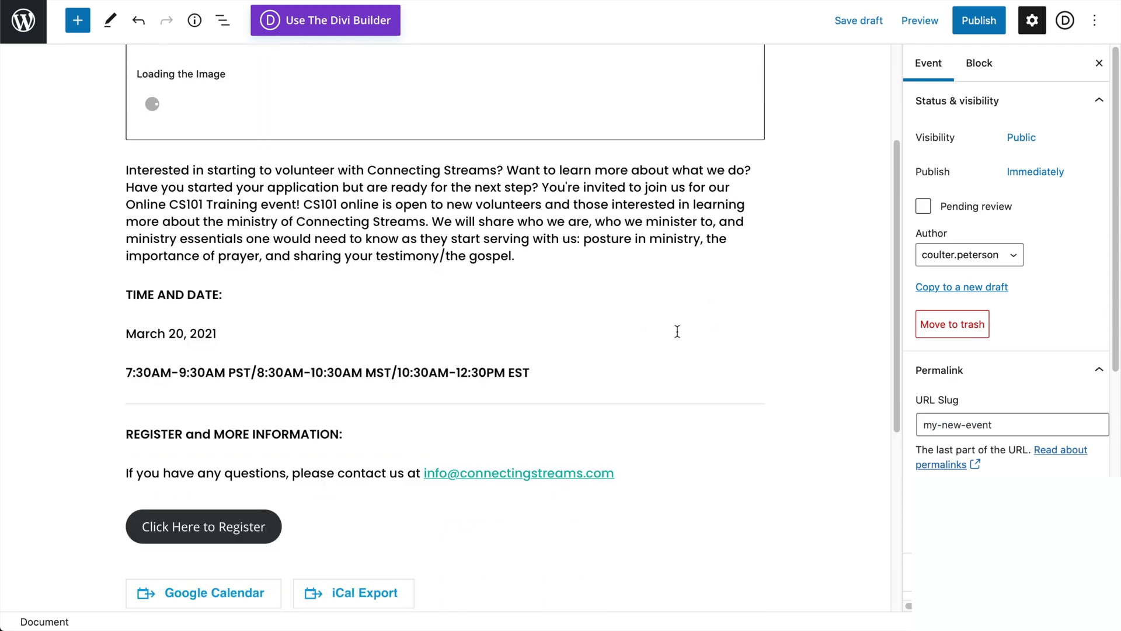
{"action": "scroll", "scroll_direction": "up", "scroll_amount": 3}
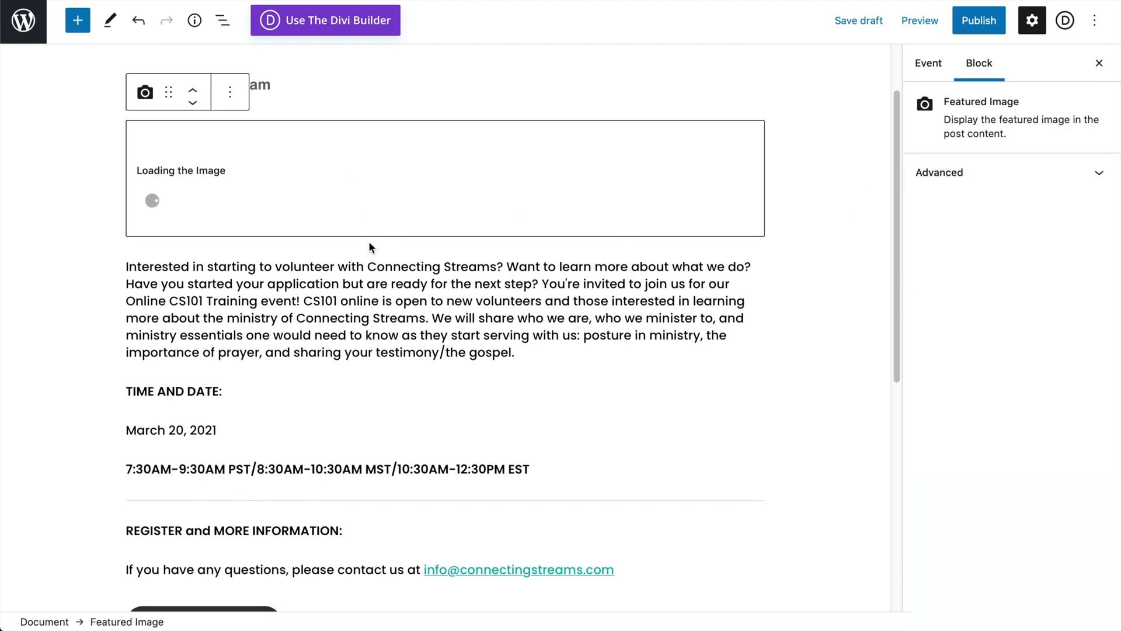
{"action": "scroll", "scroll_direction": "down", "scroll_amount": 3}
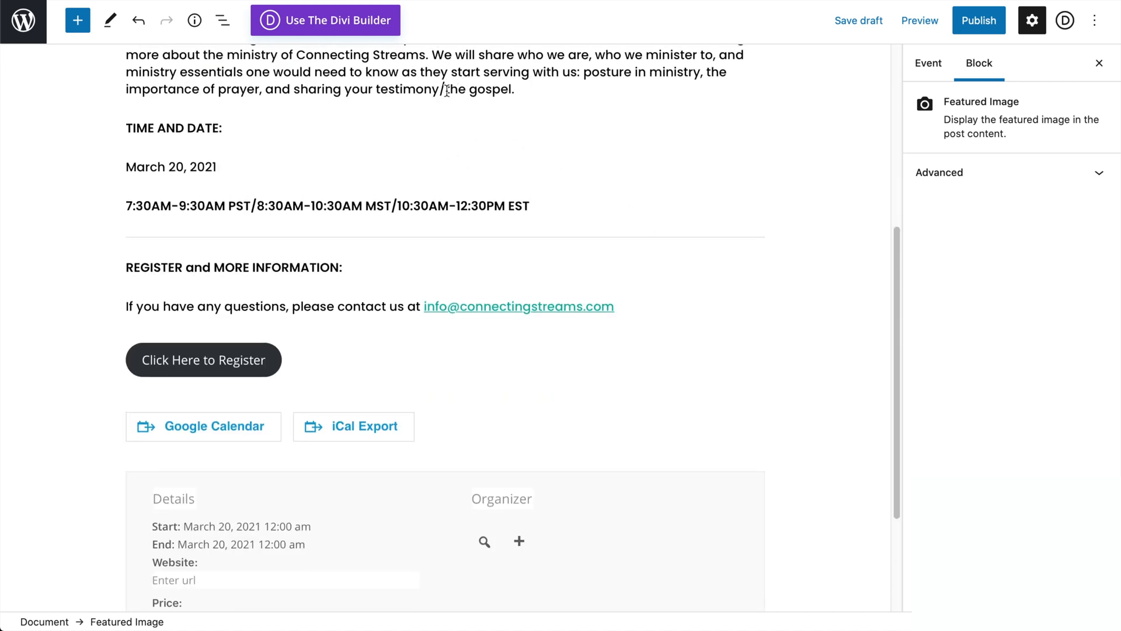
{"action": "left_click", "coordinate": [174, 129]}
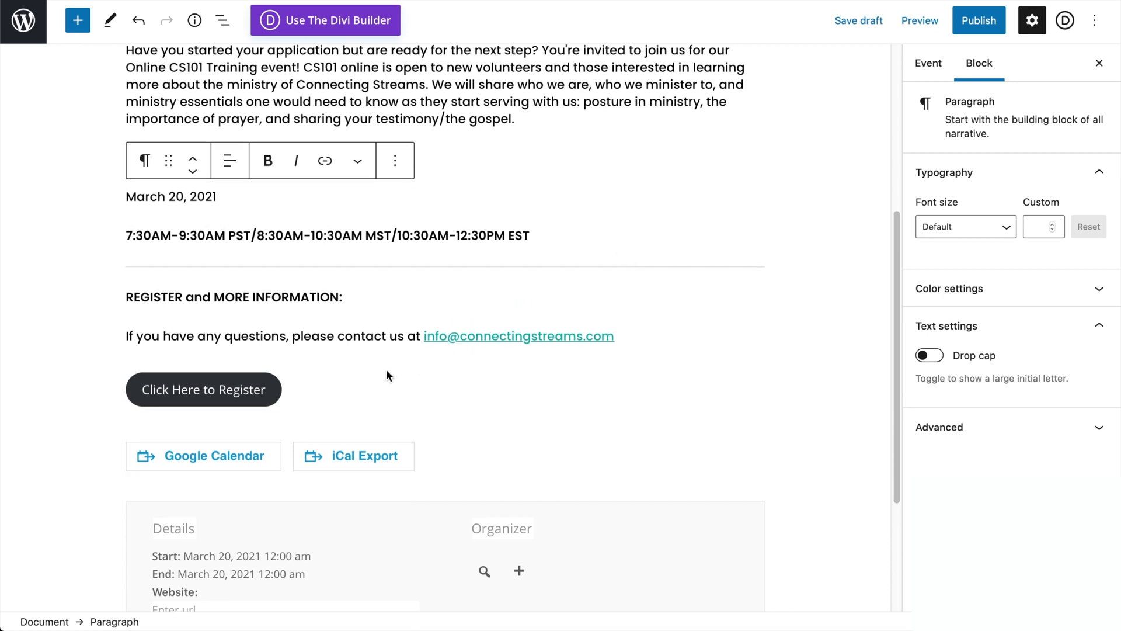
{"action": "scroll", "scroll_direction": "down", "scroll_amount": 3}
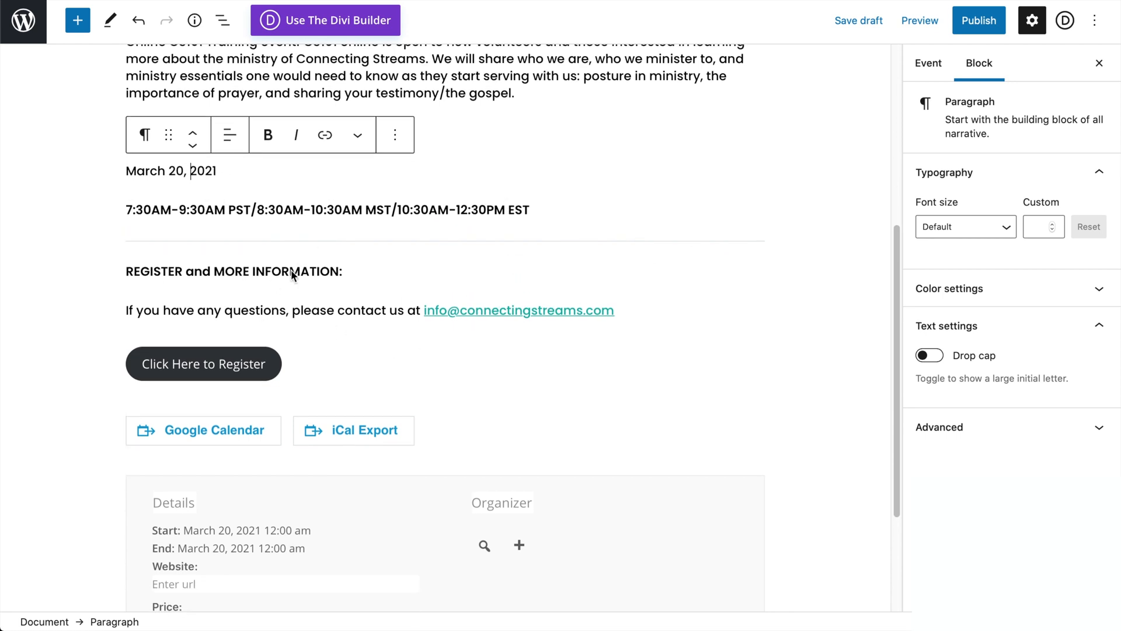
{"action": "scroll", "scroll_direction": "down", "scroll_amount": 3}
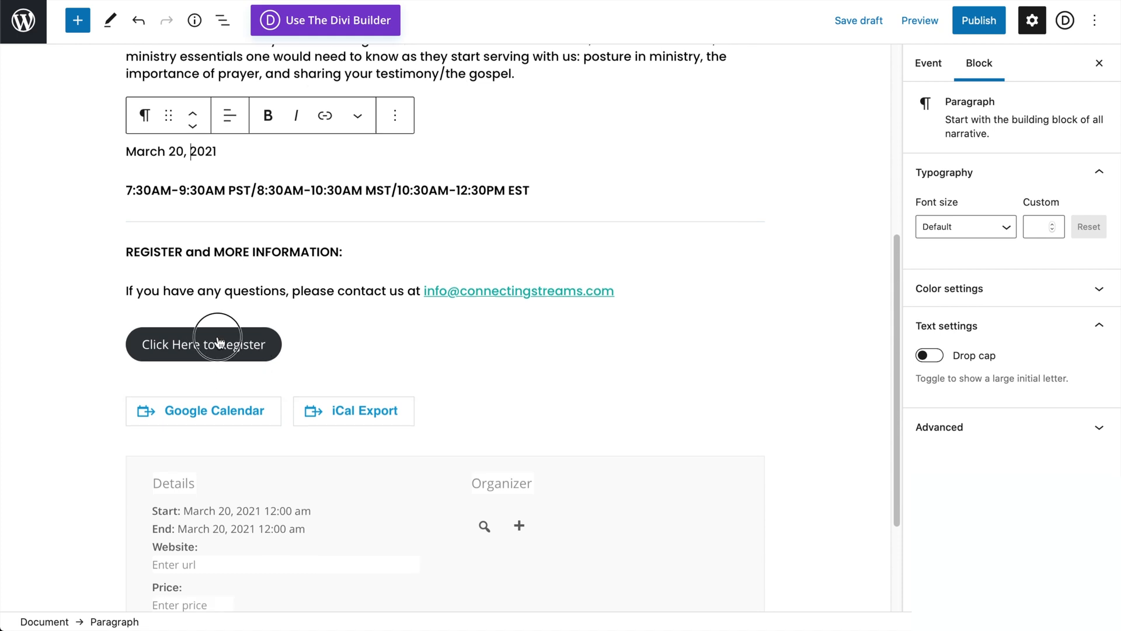
{"action": "left_click", "coordinate": [204, 344]}
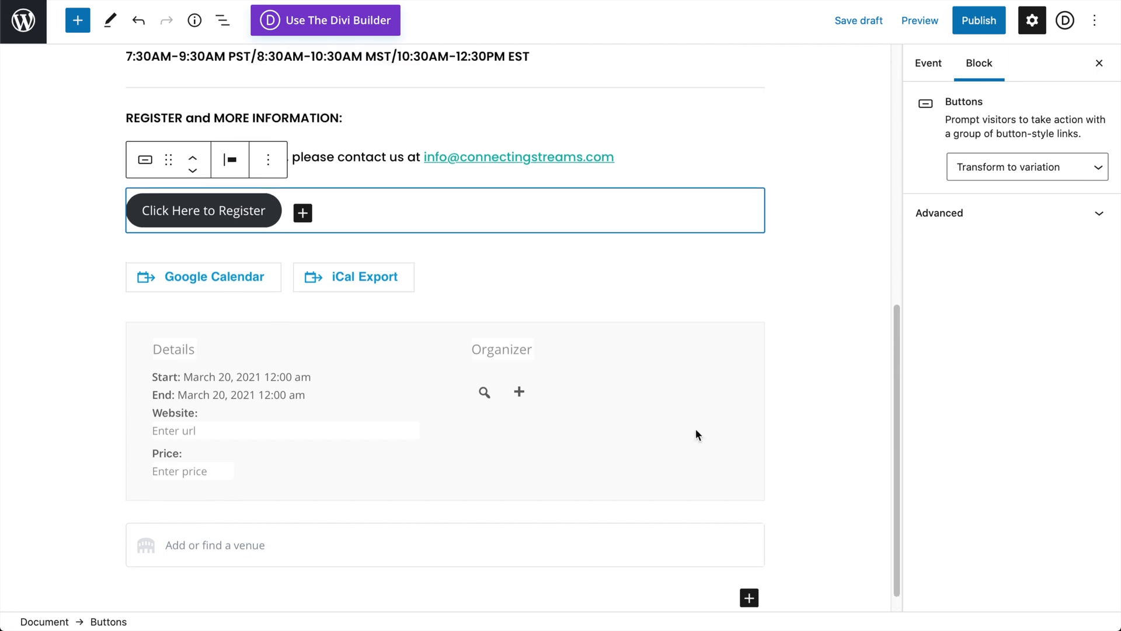
{"action": "scroll", "scroll_direction": "up", "scroll_amount": 3}
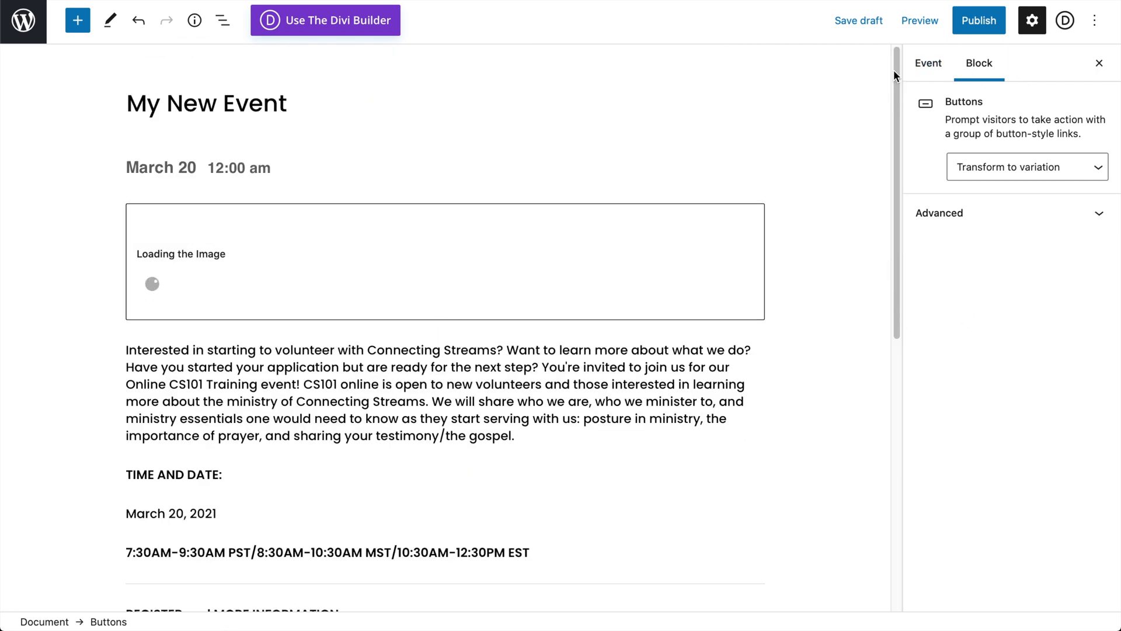
Save the My New Event draft from the Event settings and preview it in a new tab.
{"action": "left_click", "coordinate": [927, 63]}
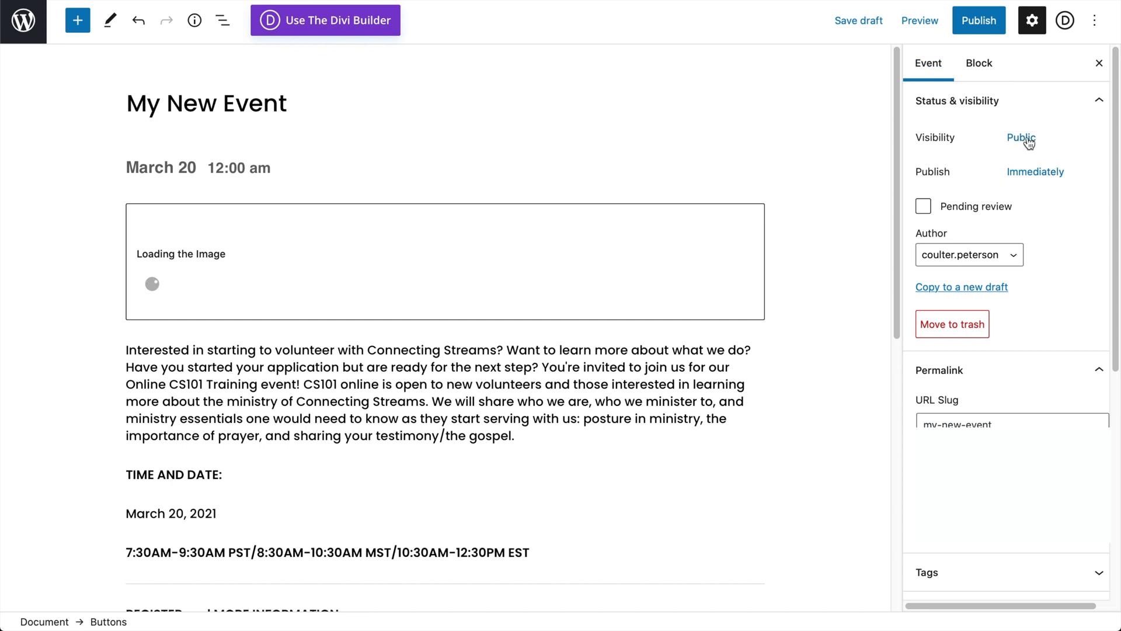
{"action": "mouse_move", "coordinate": [984, 42]}
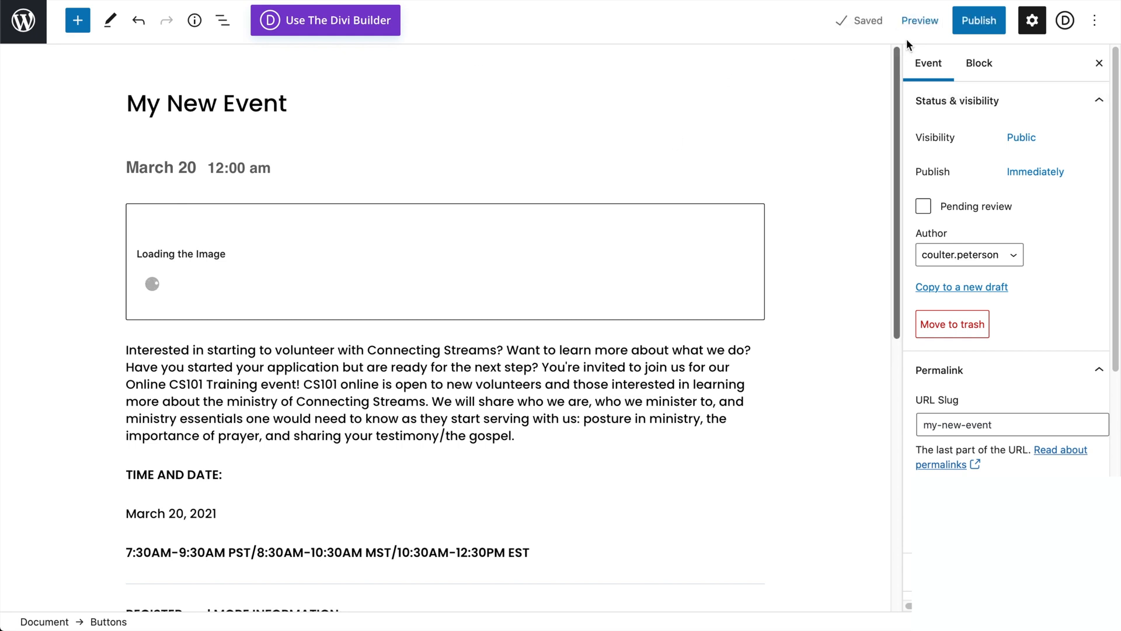
{"action": "left_click", "coordinate": [920, 20]}
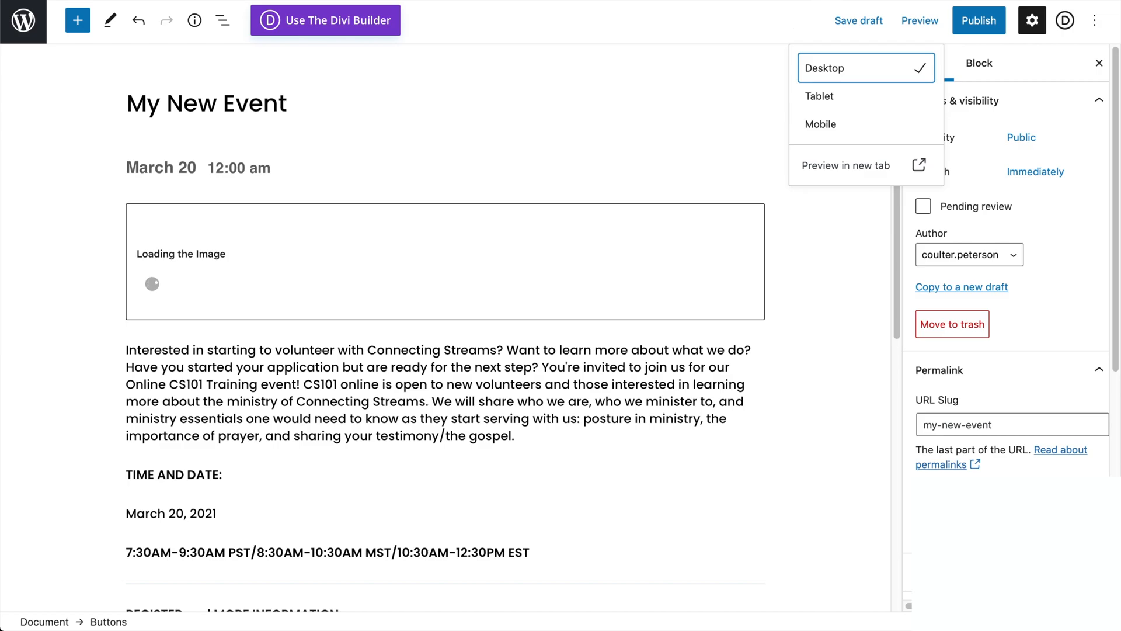
{"action": "left_click", "coordinate": [844, 165]}
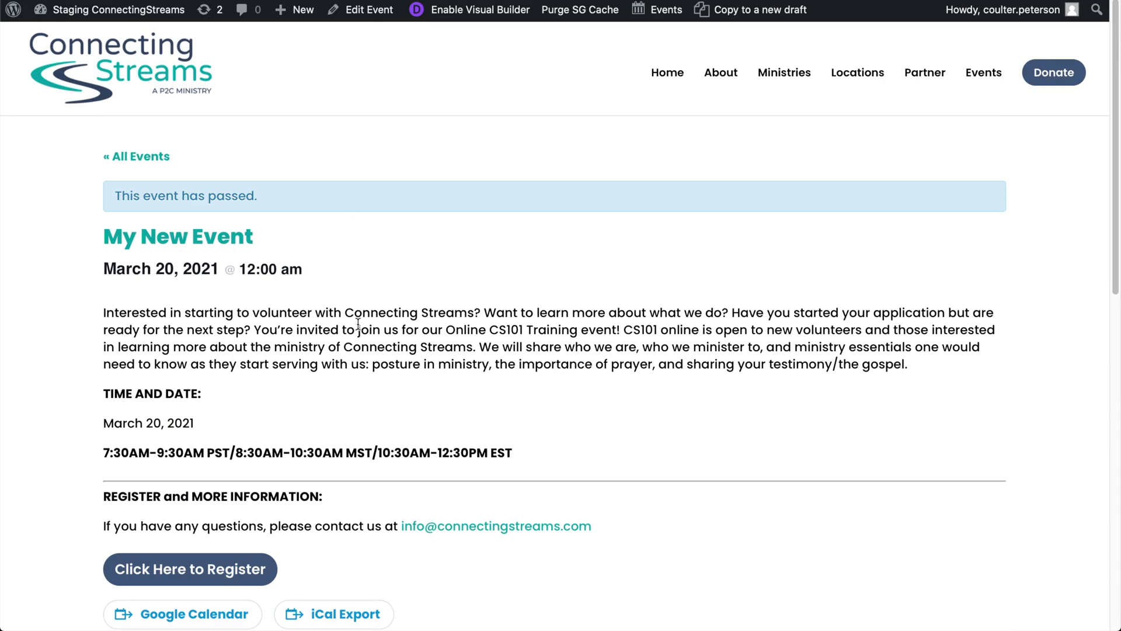
{"action": "scroll", "scroll_direction": "down", "scroll_amount": 3}
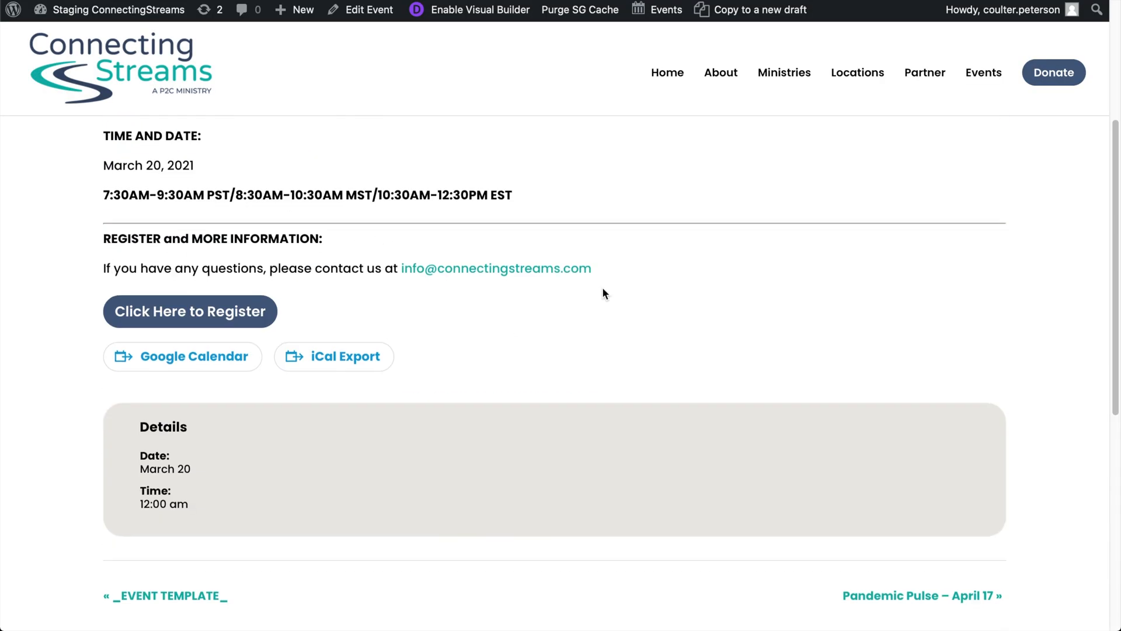
{"action": "scroll", "scroll_direction": "down", "scroll_amount": 3}
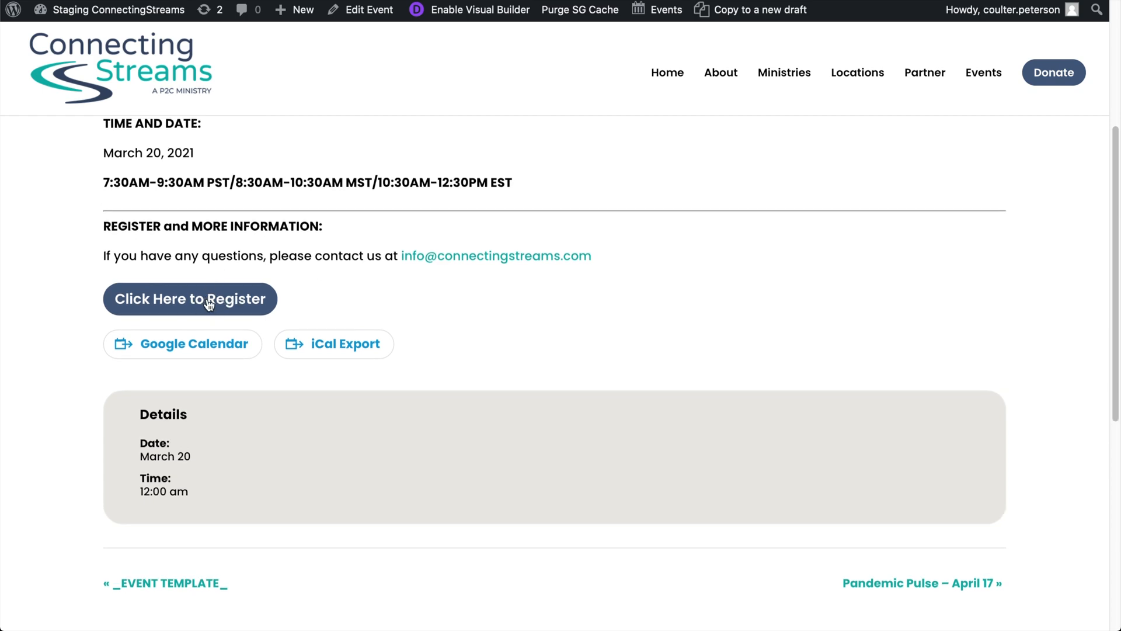
{"action": "mouse_move", "coordinate": [584, 350]}
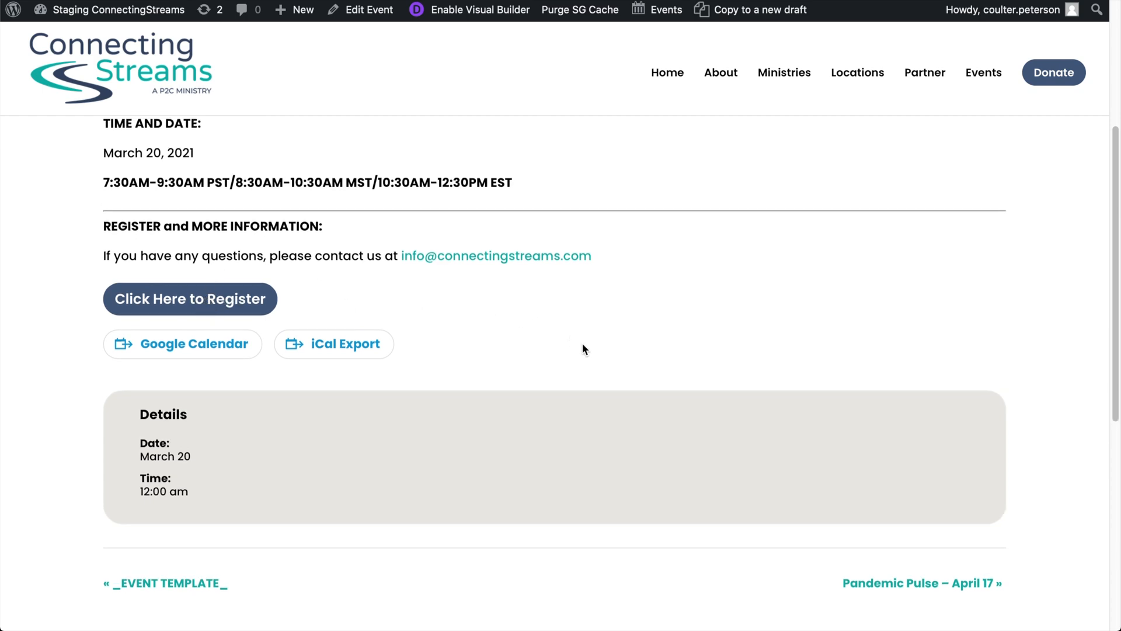
{"action": "scroll", "scroll_direction": "up", "scroll_amount": 3}
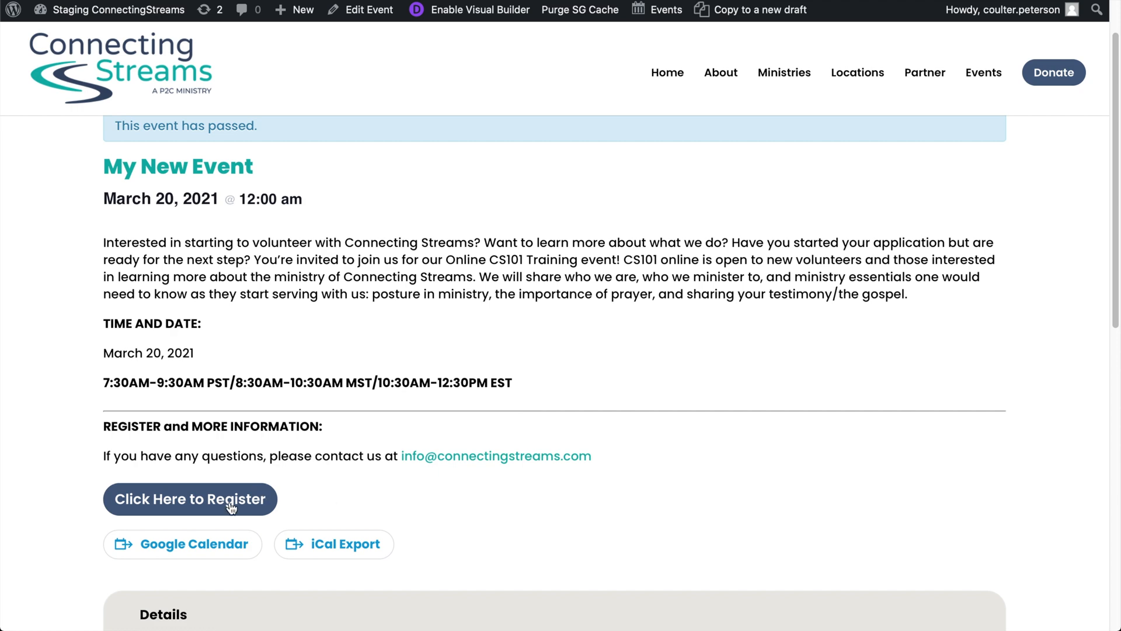
{"action": "scroll", "scroll_direction": "up", "scroll_amount": 3}
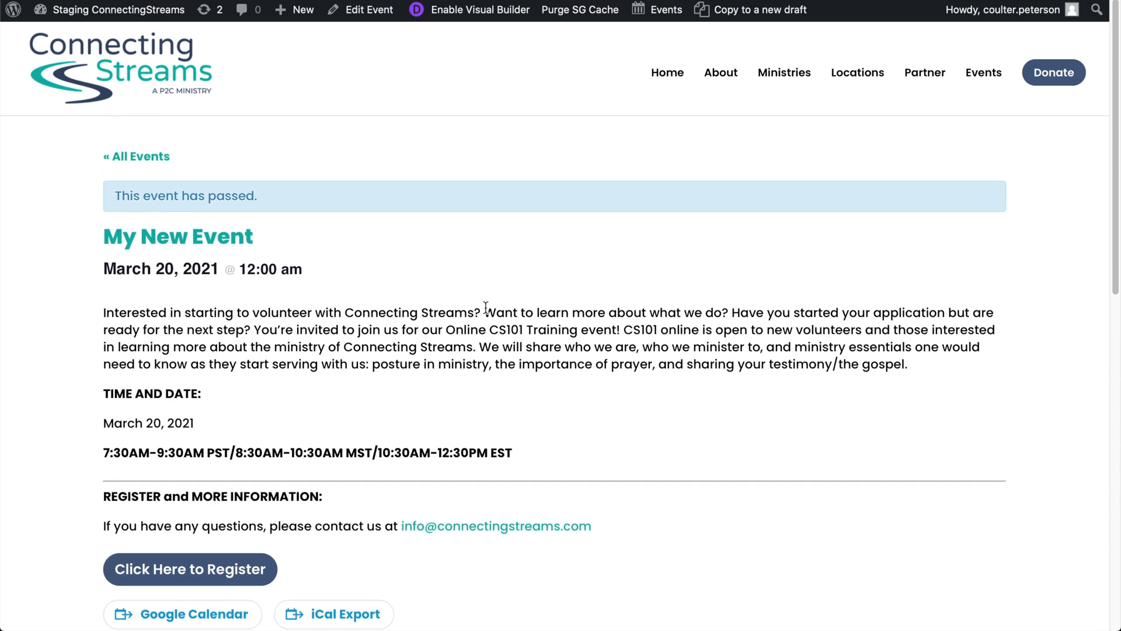
{"action": "scroll", "scroll_direction": "down", "scroll_amount": 3}
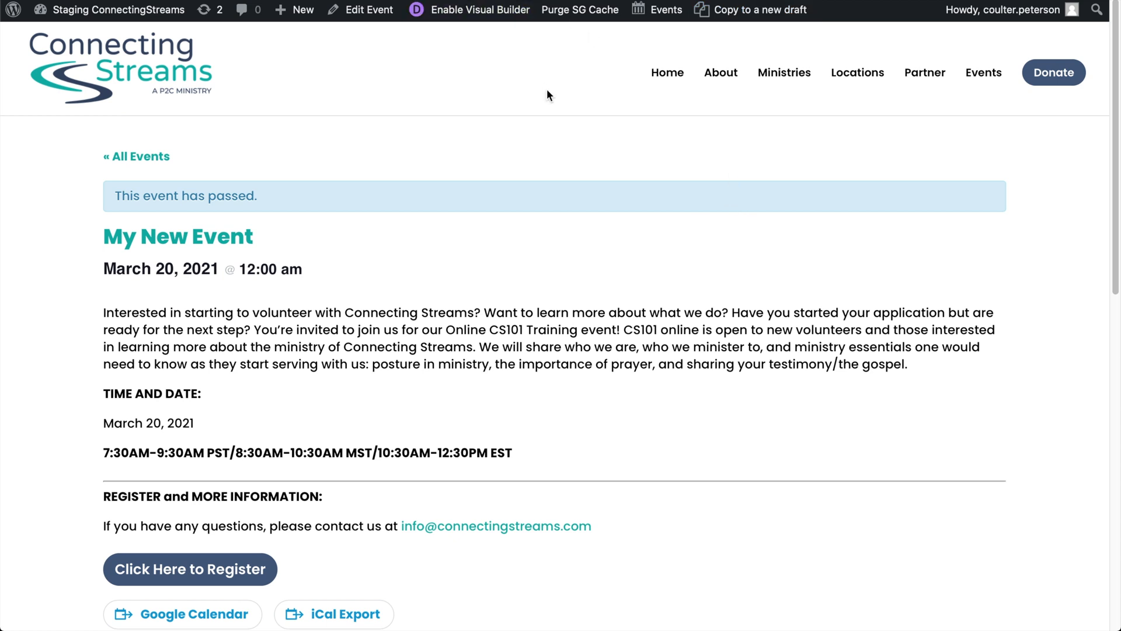
{"action": "mouse_move", "coordinate": [590, 139]}
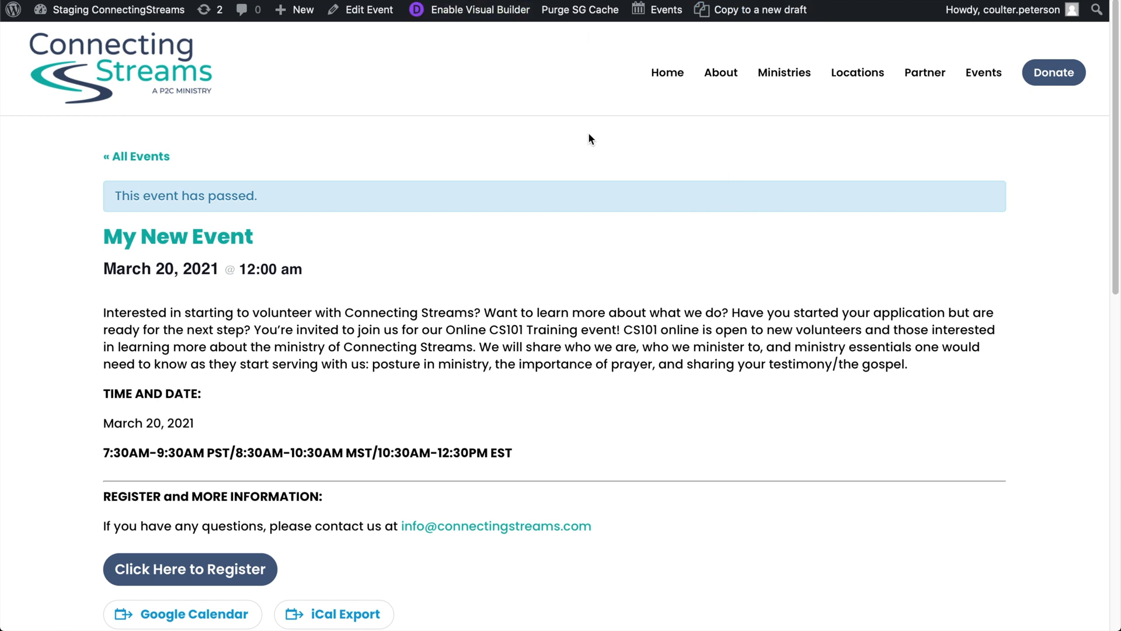
{"action": "mouse_move", "coordinate": [370, 9]}
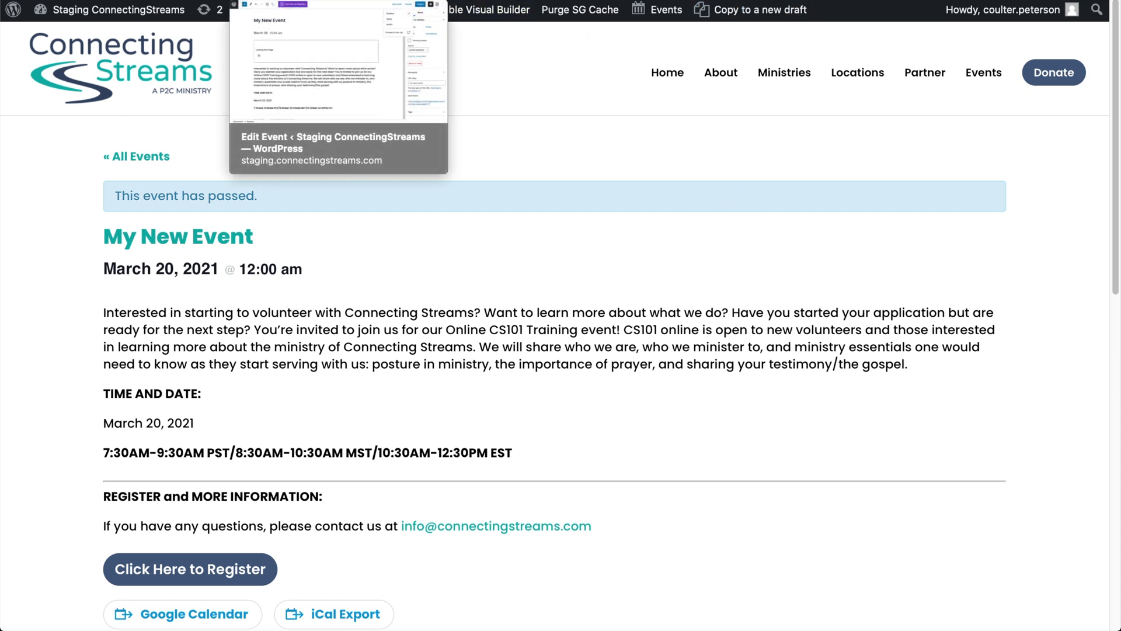
{"action": "mouse_move", "coordinate": [524, 401]}
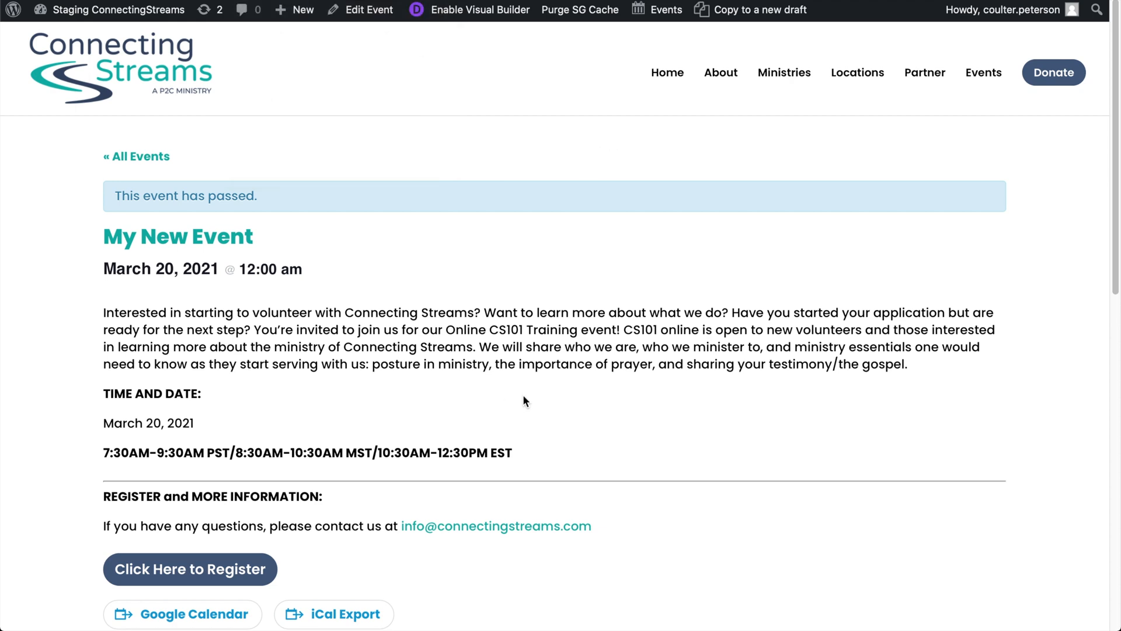
{"action": "mouse_move", "coordinate": [239, 335]}
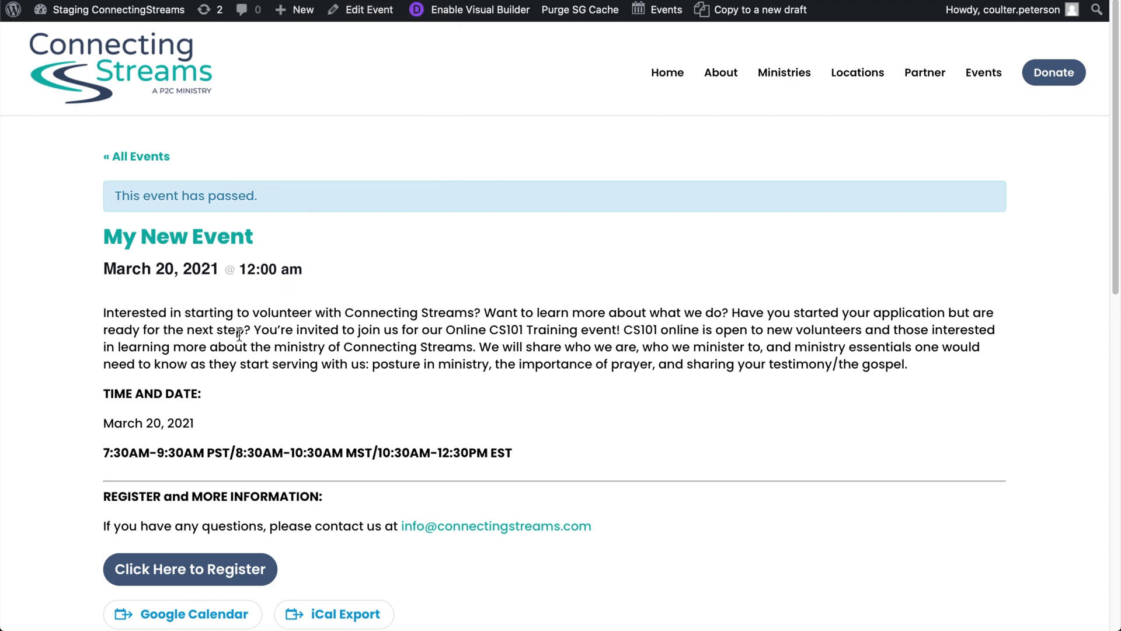
{"action": "scroll", "scroll_direction": "down", "scroll_amount": 3}
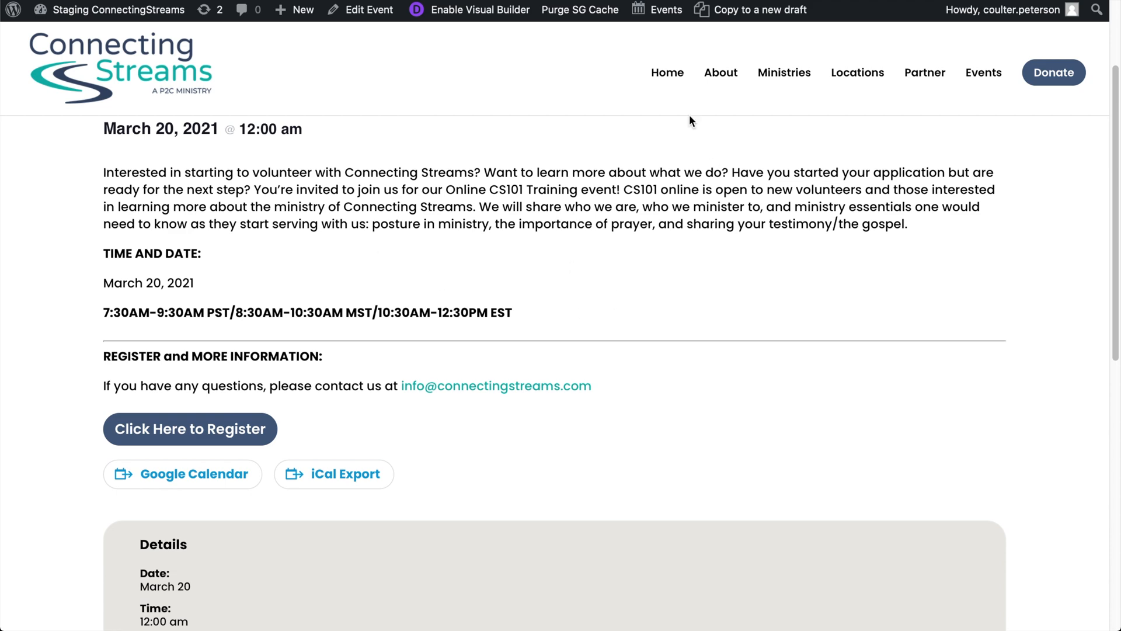
{"action": "scroll", "scroll_direction": "up", "scroll_amount": 3}
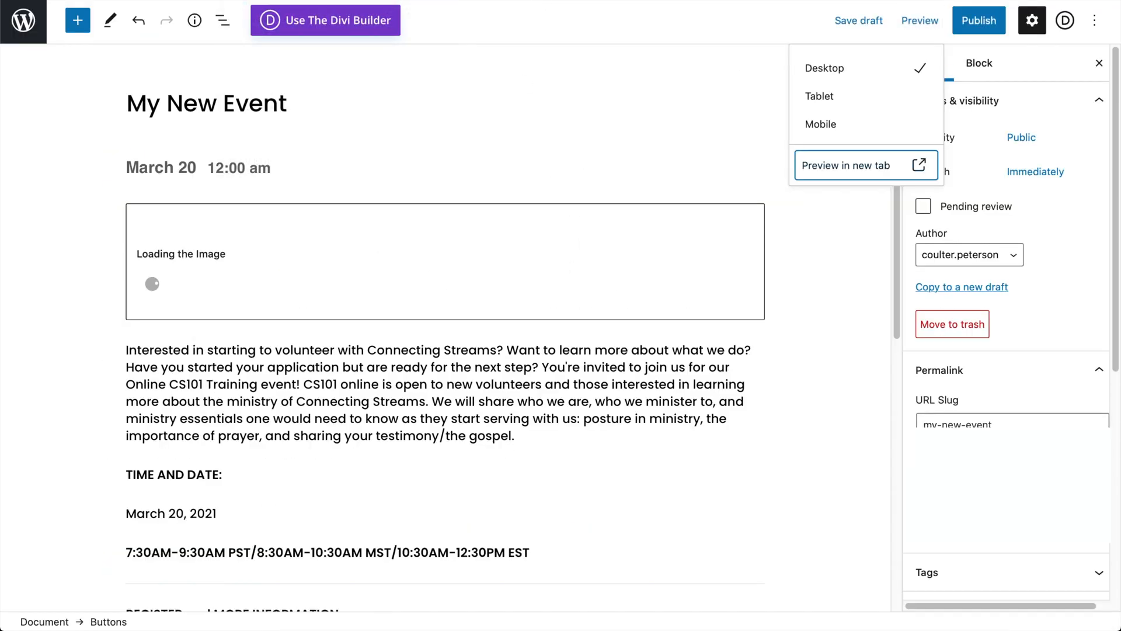
Reopen the My New Event preview in a new tab.
{"action": "left_click", "coordinate": [846, 165]}
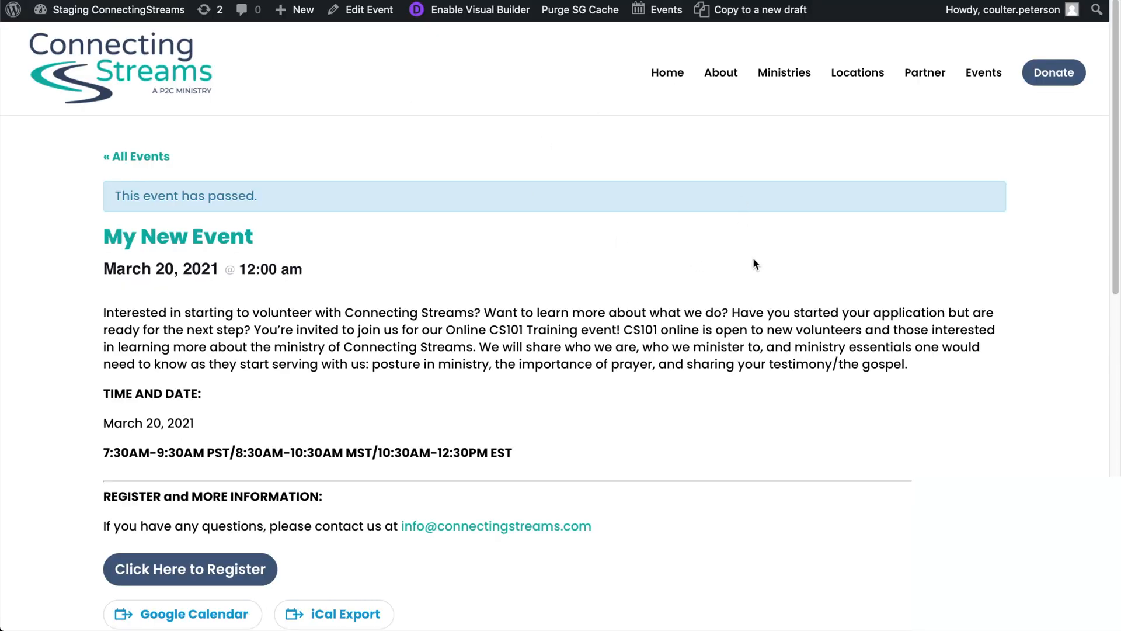
{"action": "mouse_move", "coordinate": [779, 250]}
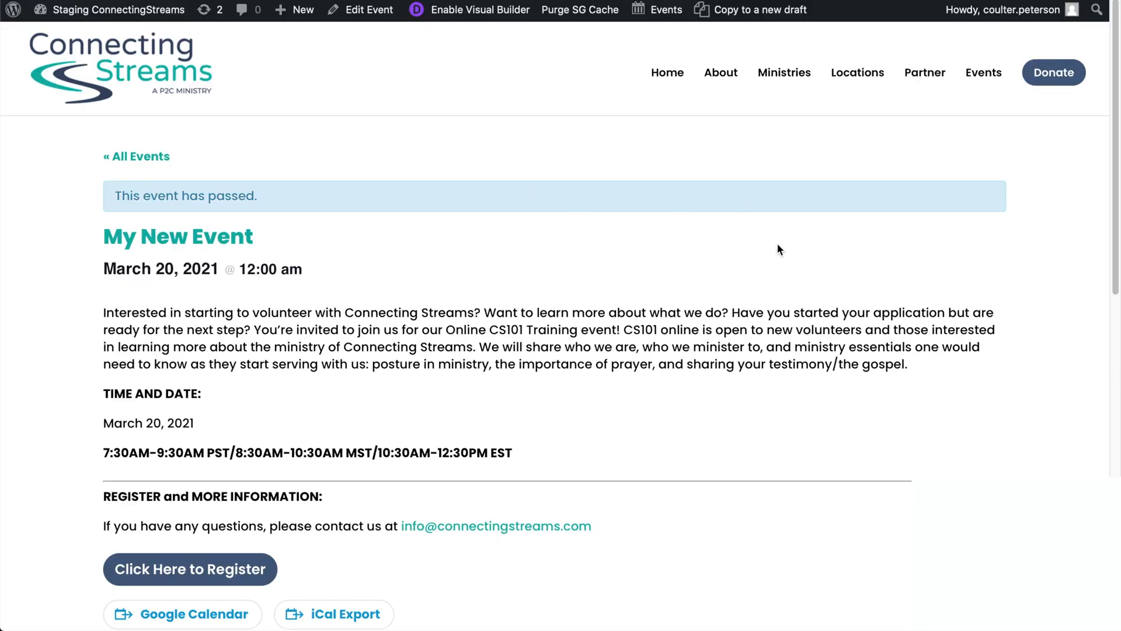
{"action": "mouse_move", "coordinate": [750, 221]}
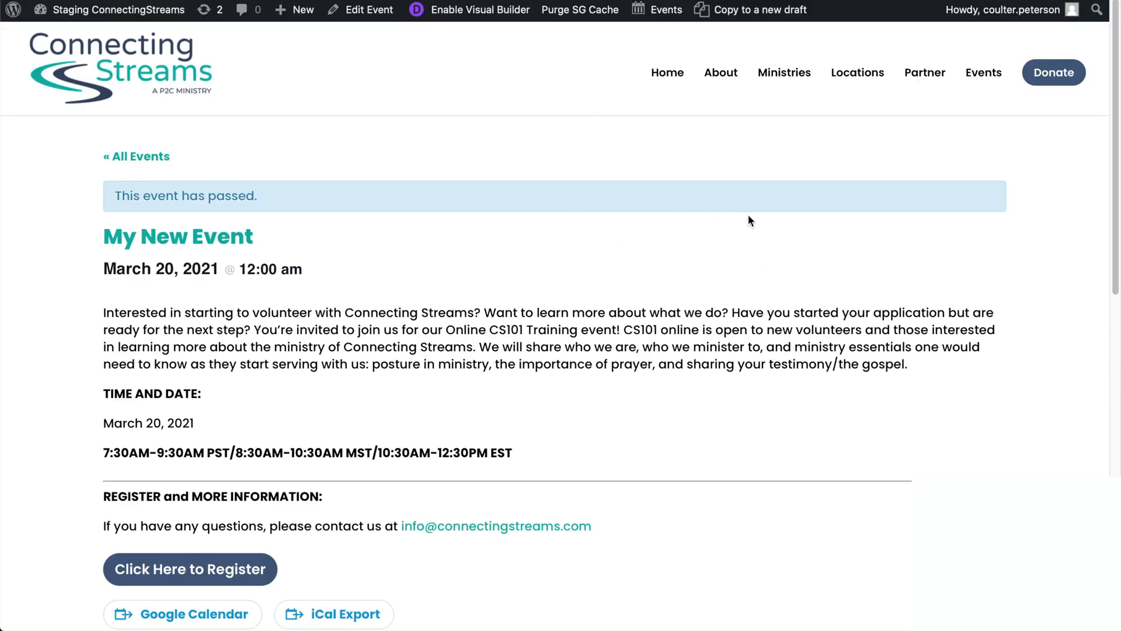